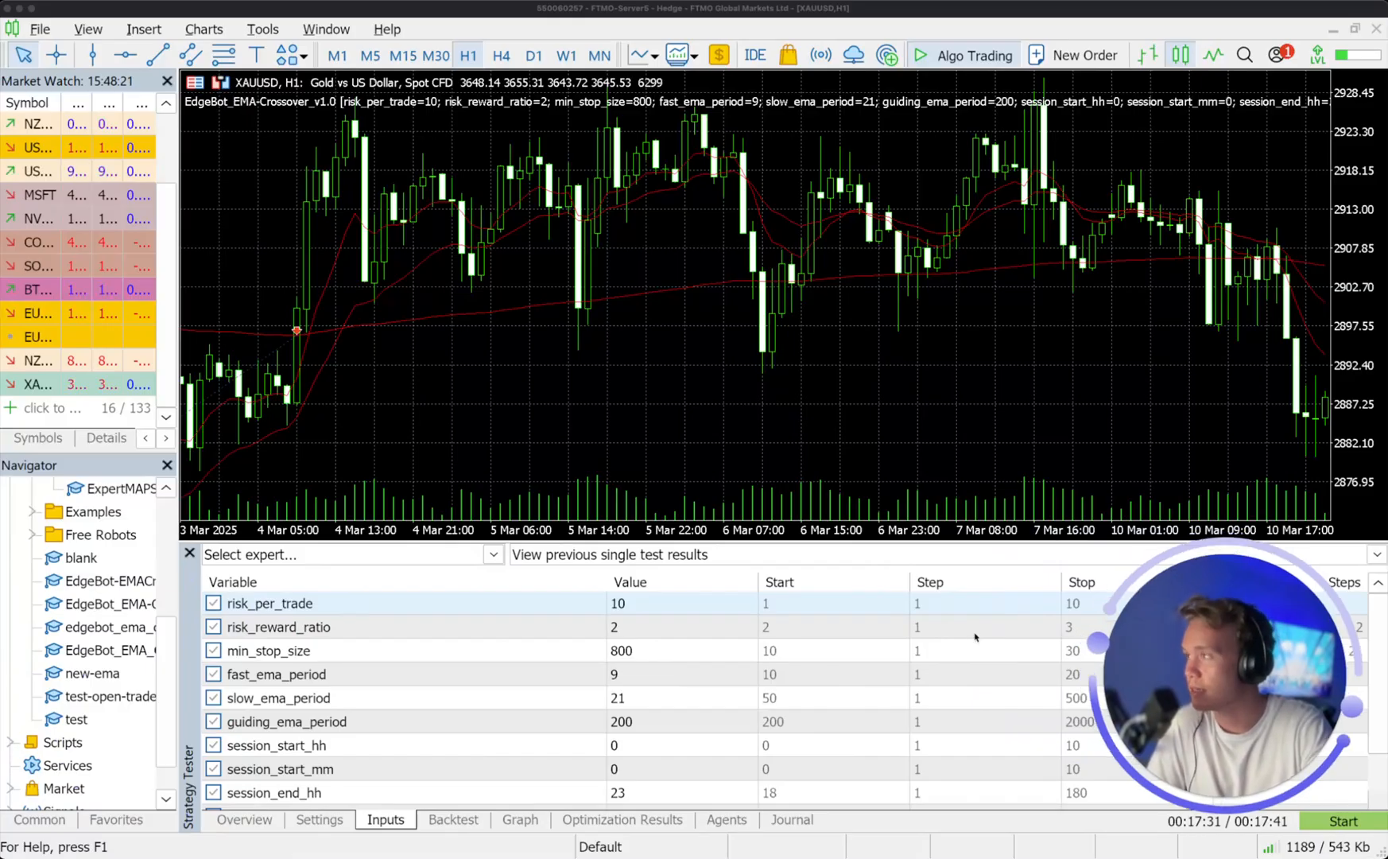
mouse_move(682, 448)
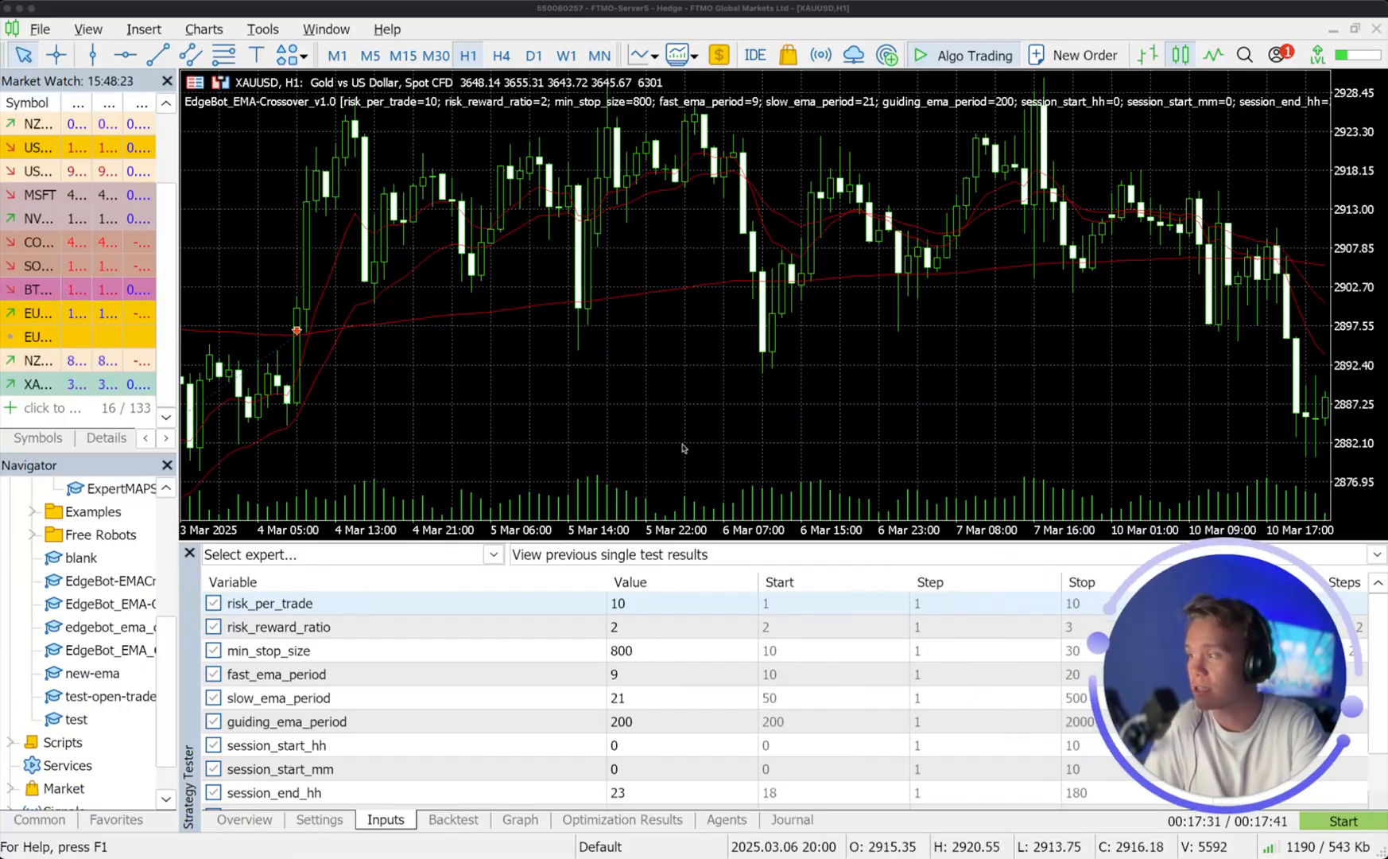
mouse_move(488, 682)
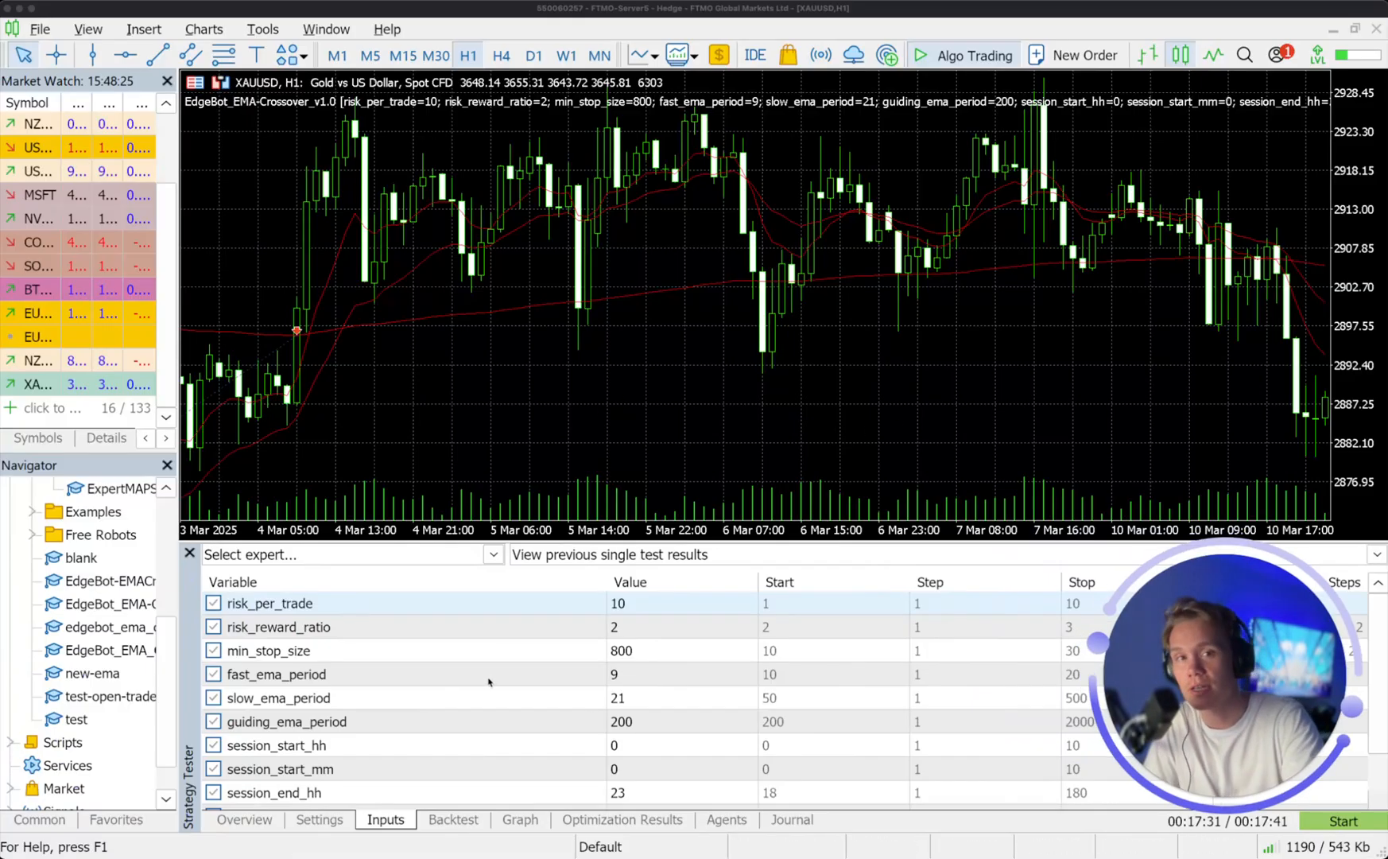
mouse_move(832, 509)
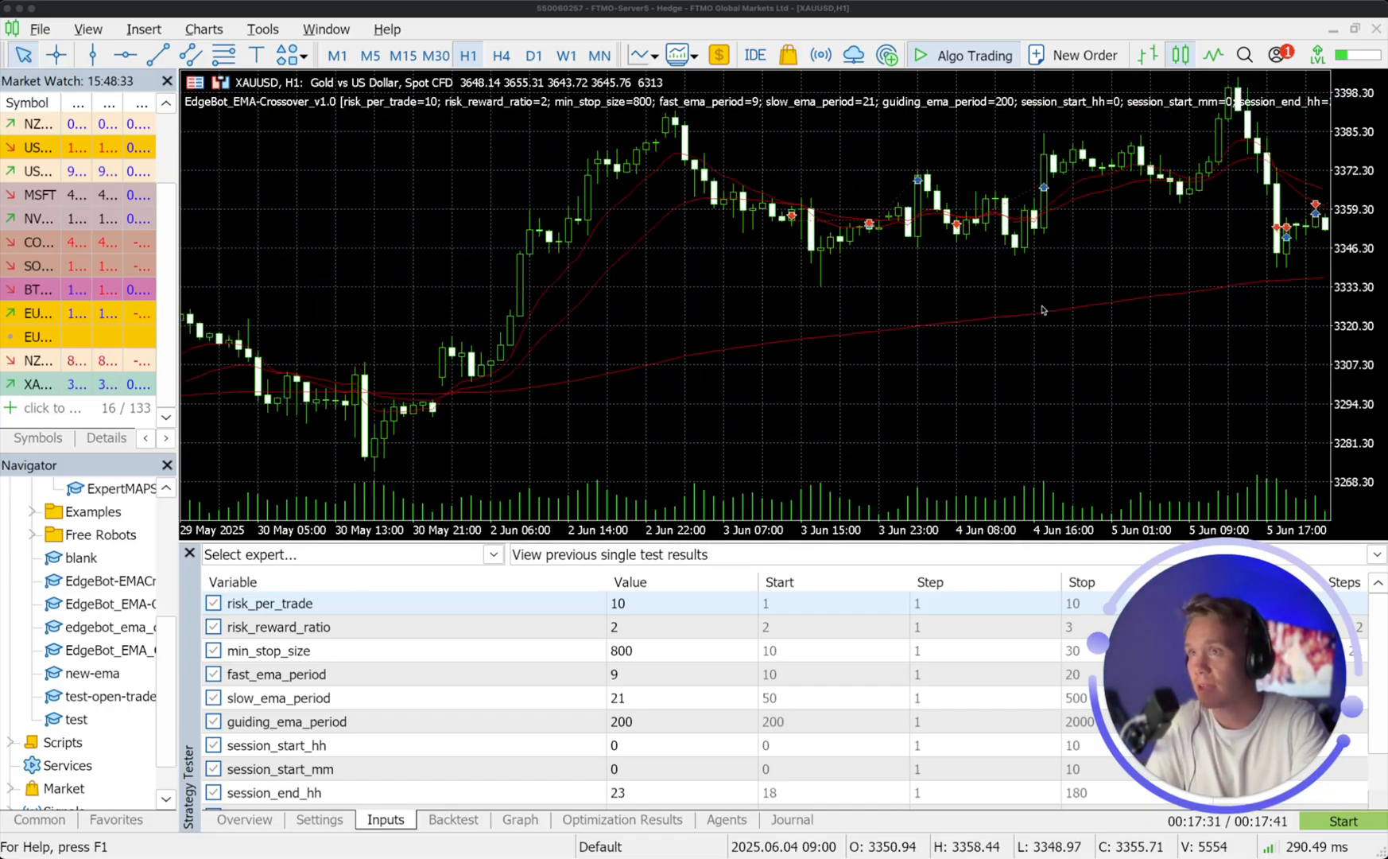
Review the EA inputs list and select the risk_per_trade setting.
scroll(right, 3)
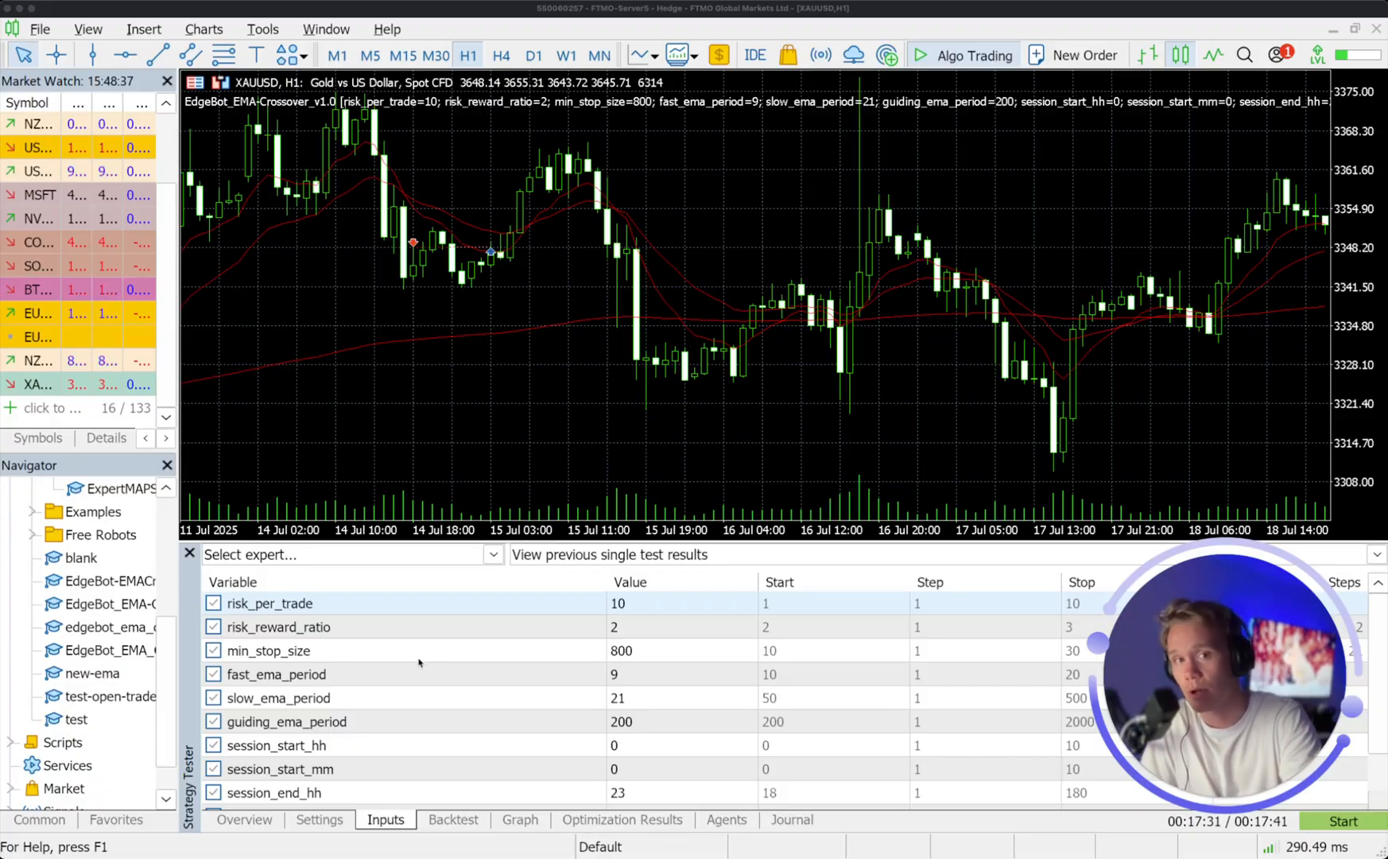
mouse_move(402, 678)
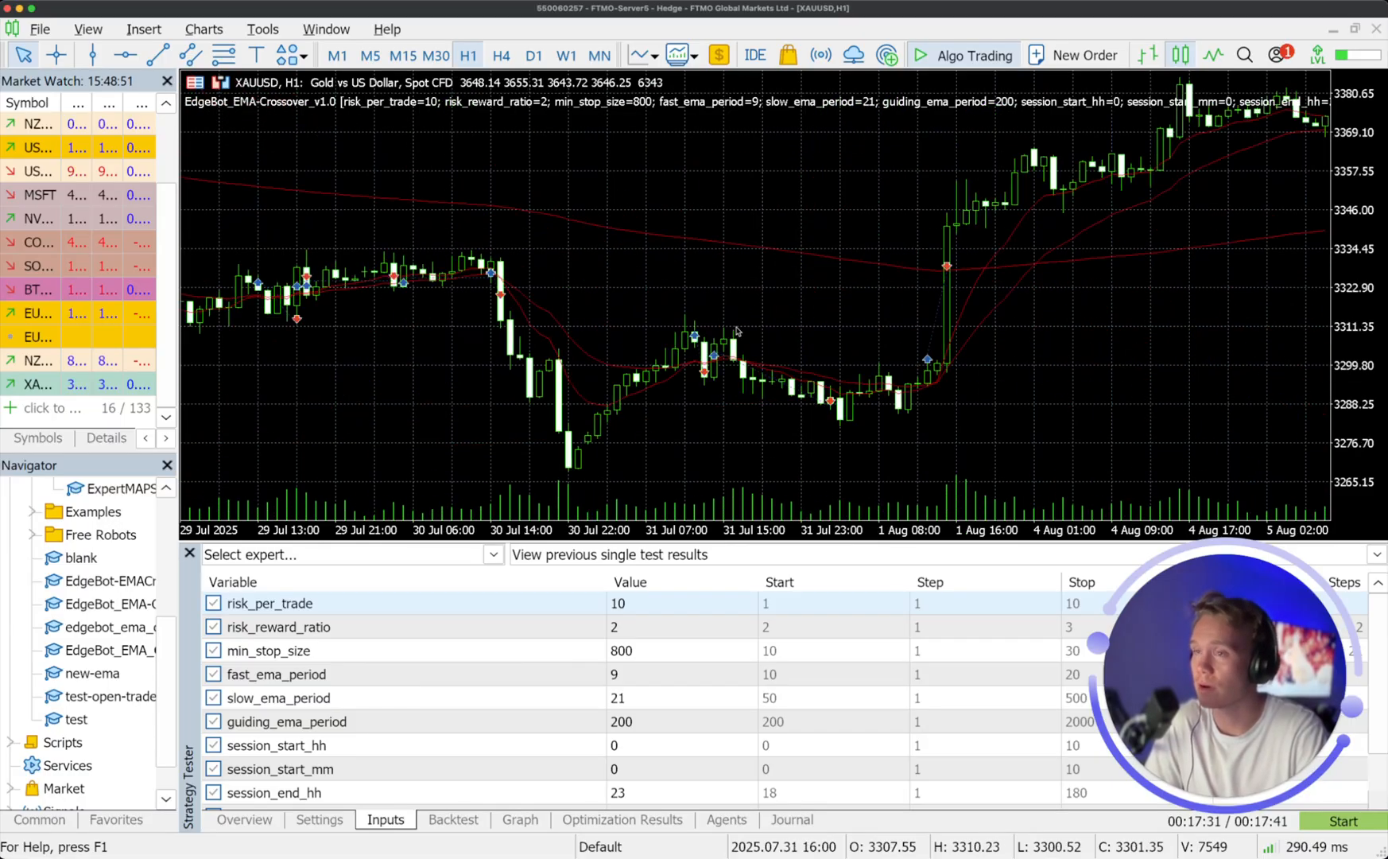
scroll(right, 3)
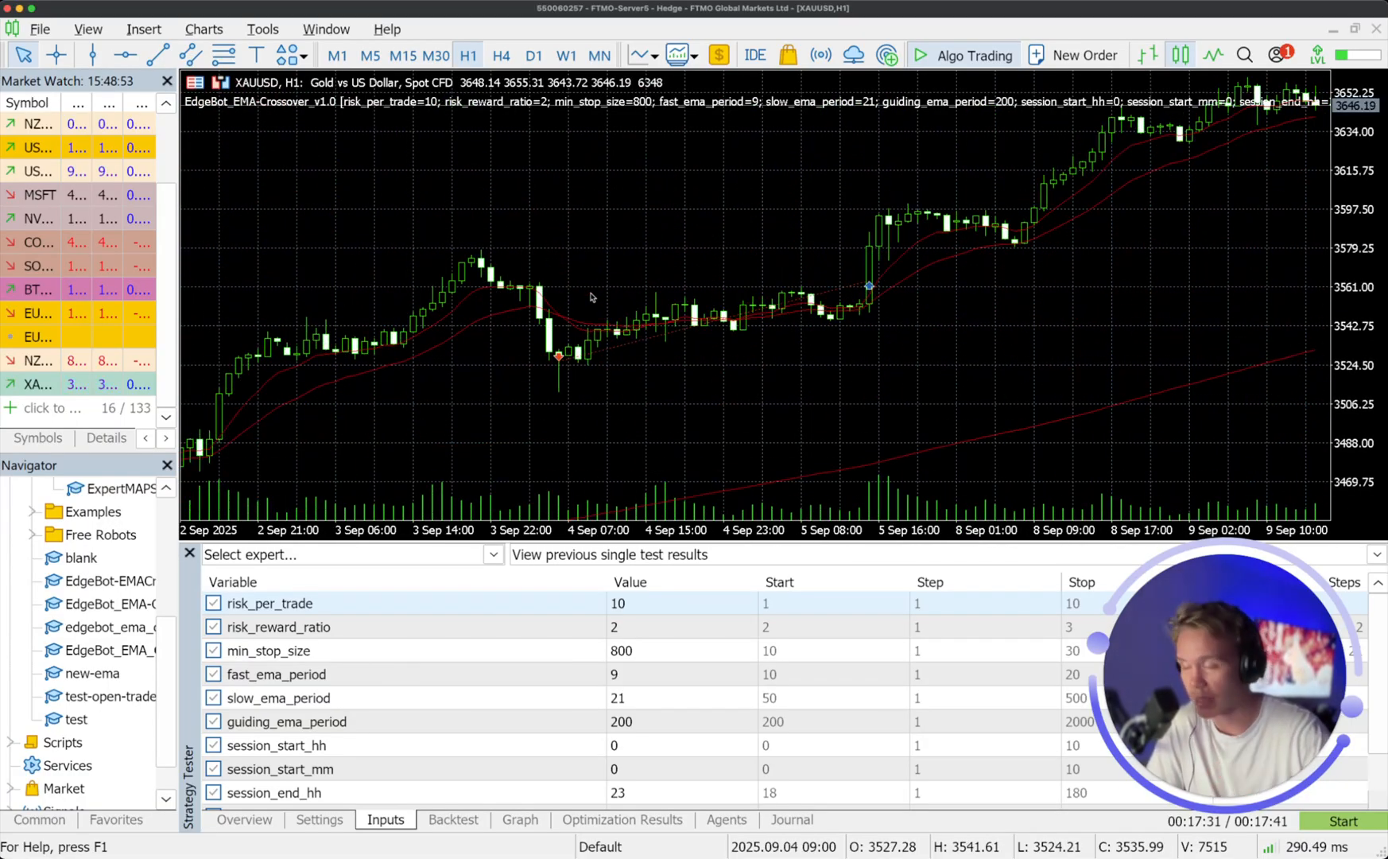
mouse_move(442, 471)
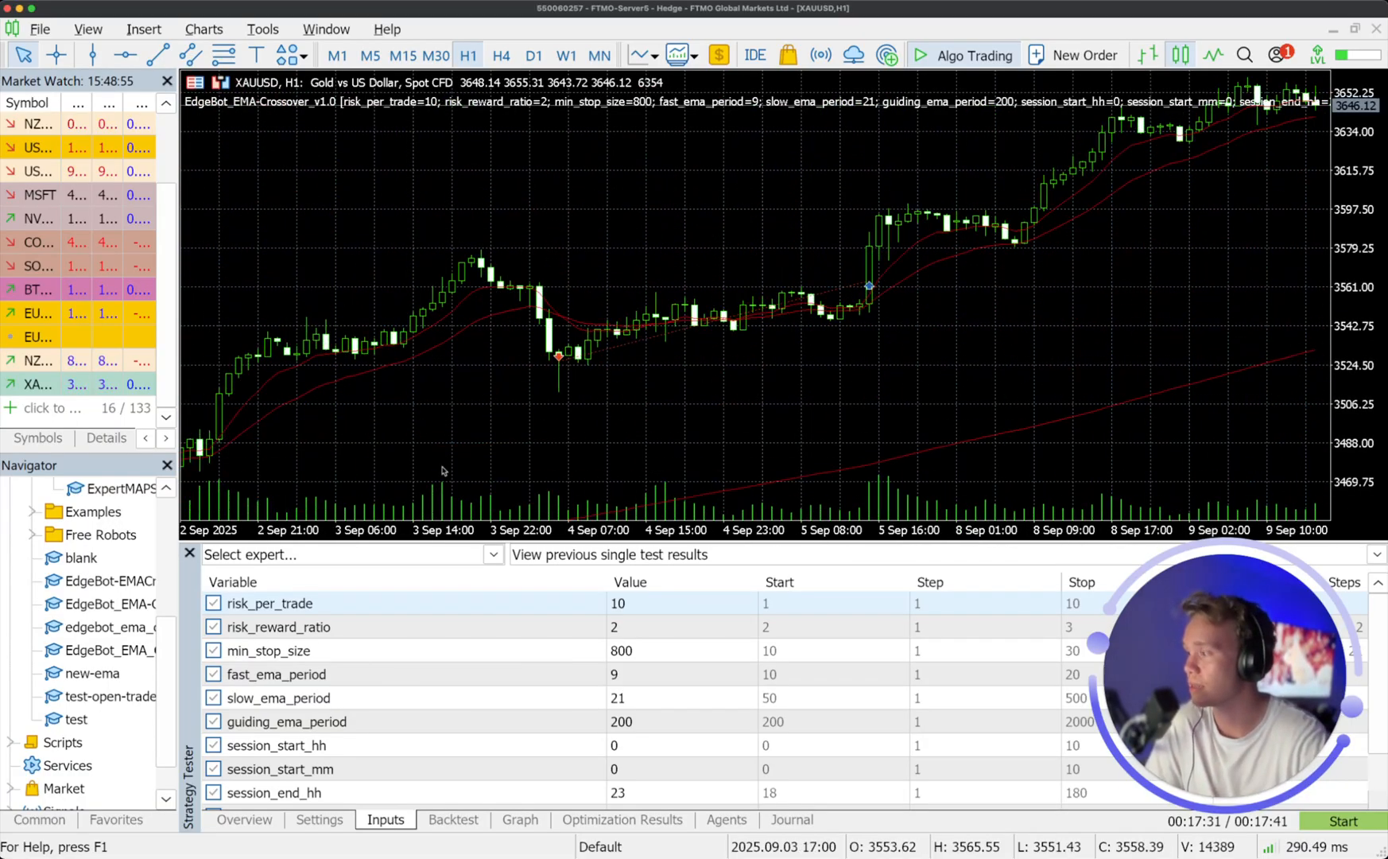
mouse_move(682, 454)
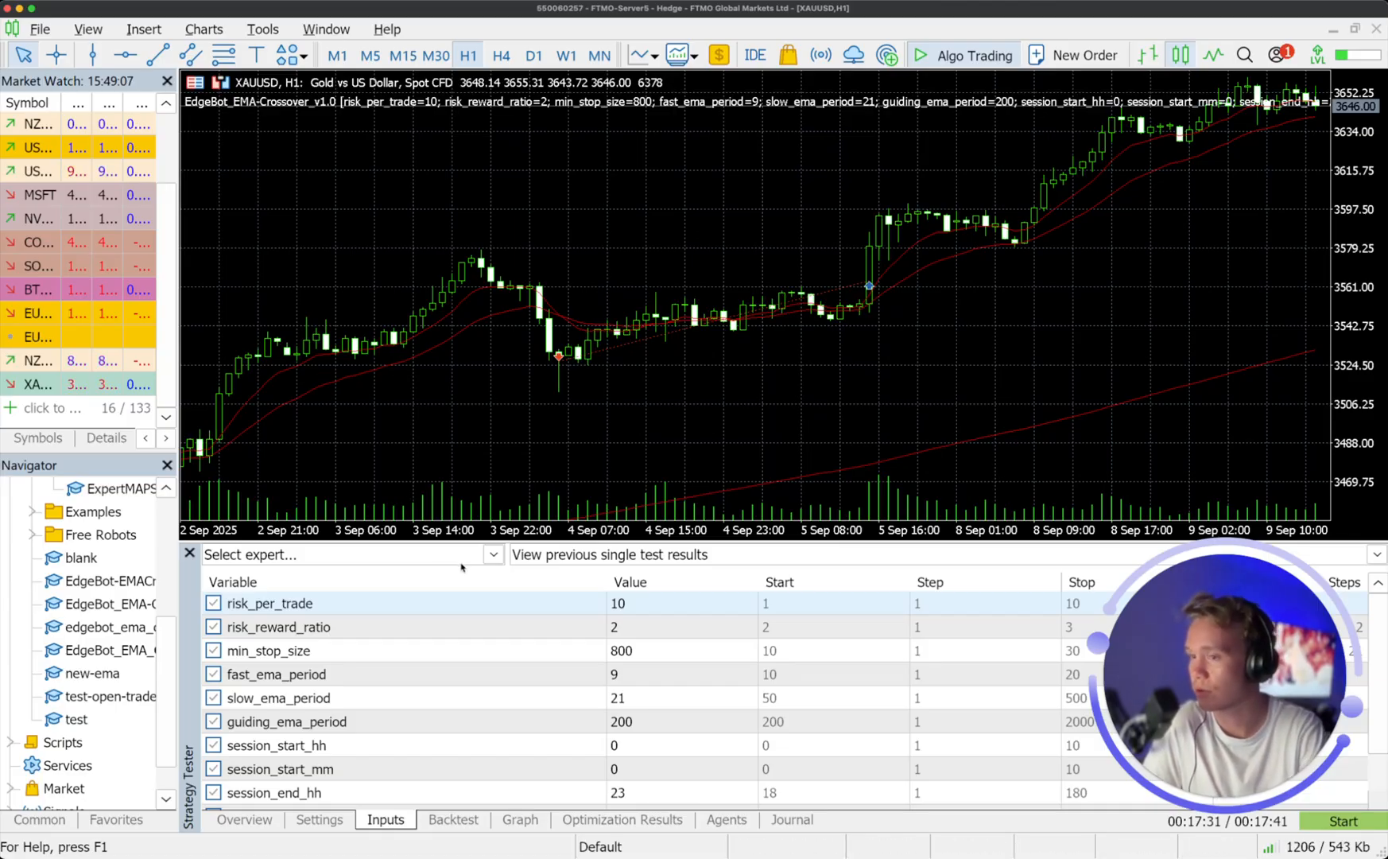
mouse_move(469, 685)
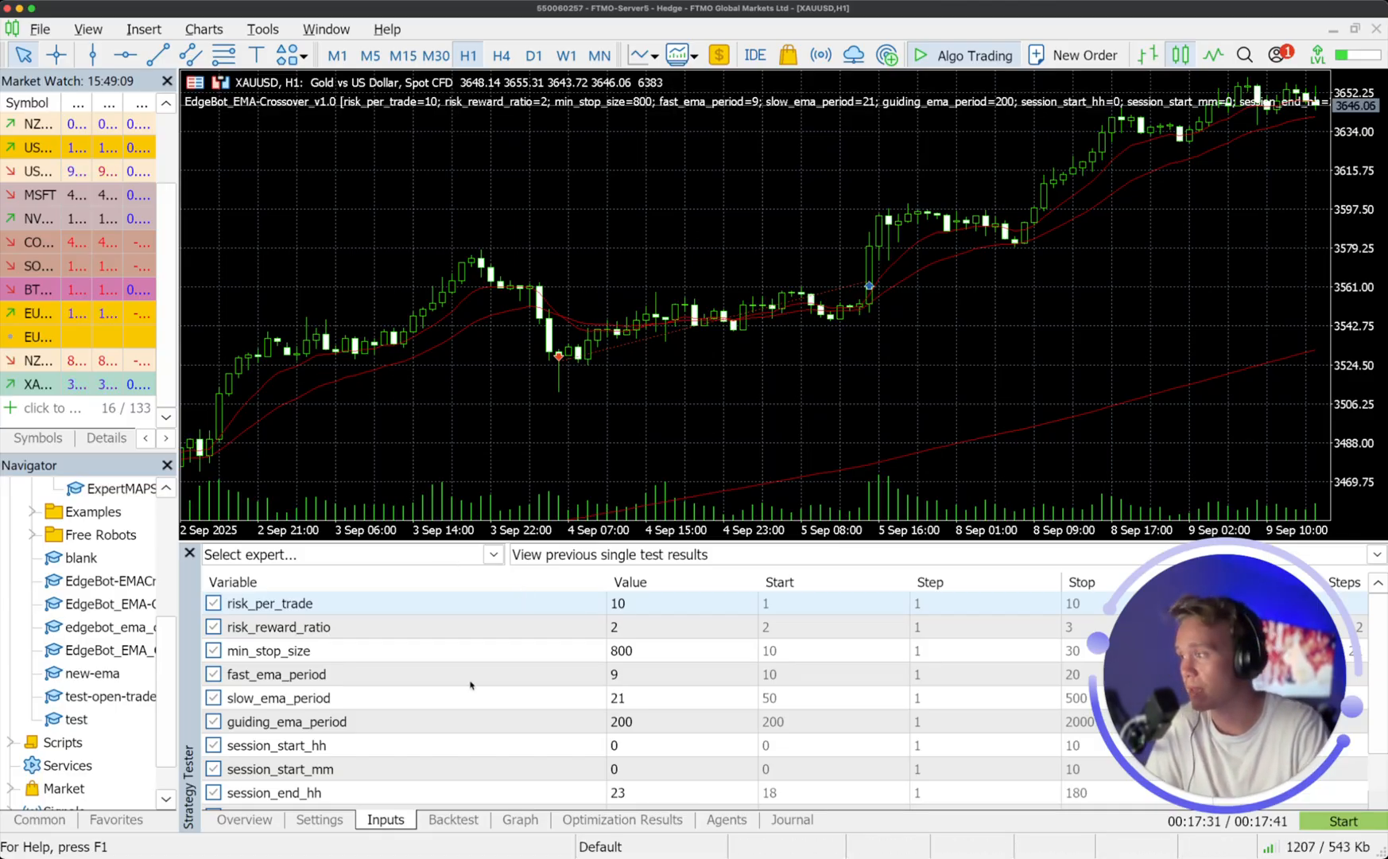
click(278, 627)
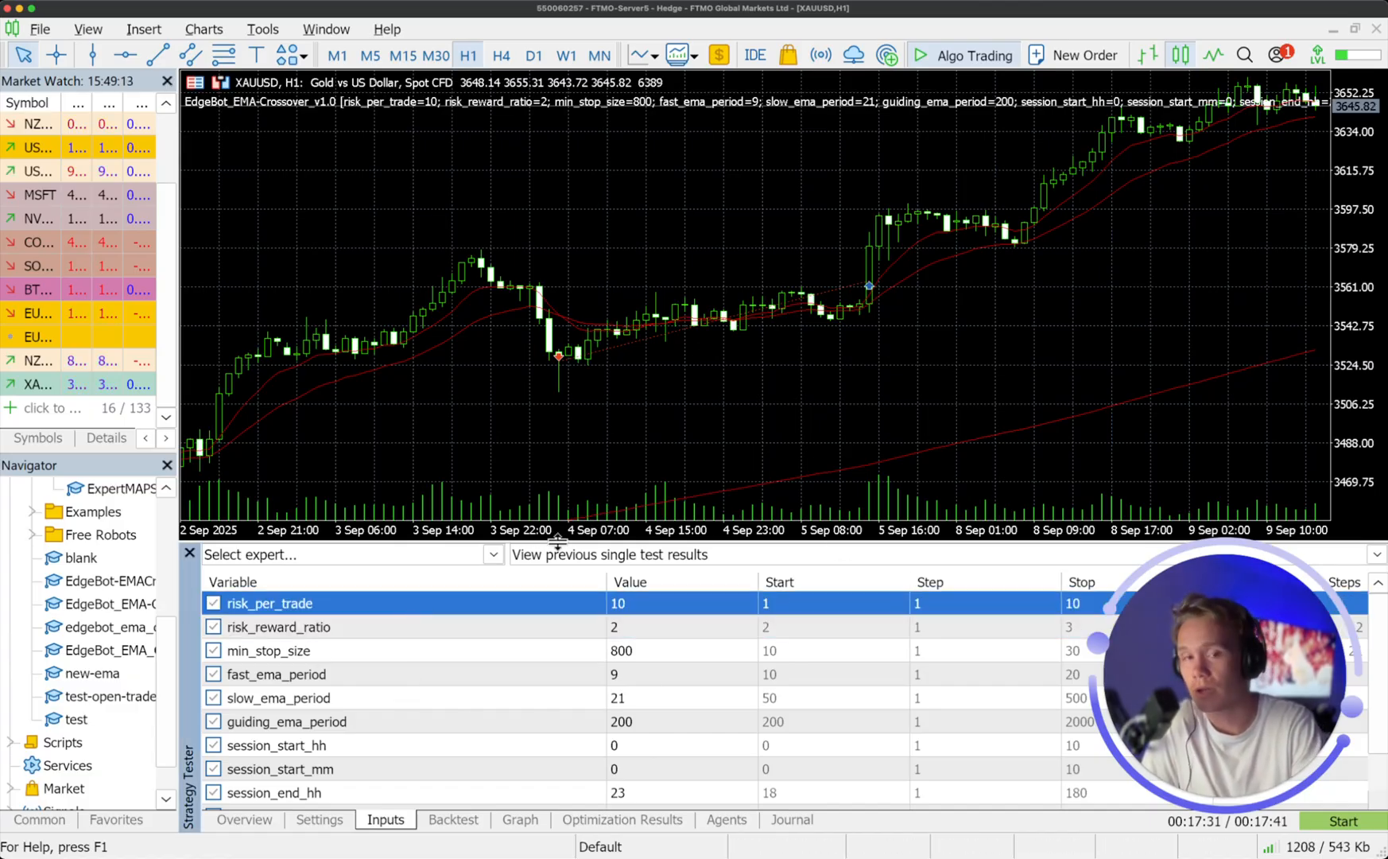
mouse_move(501, 485)
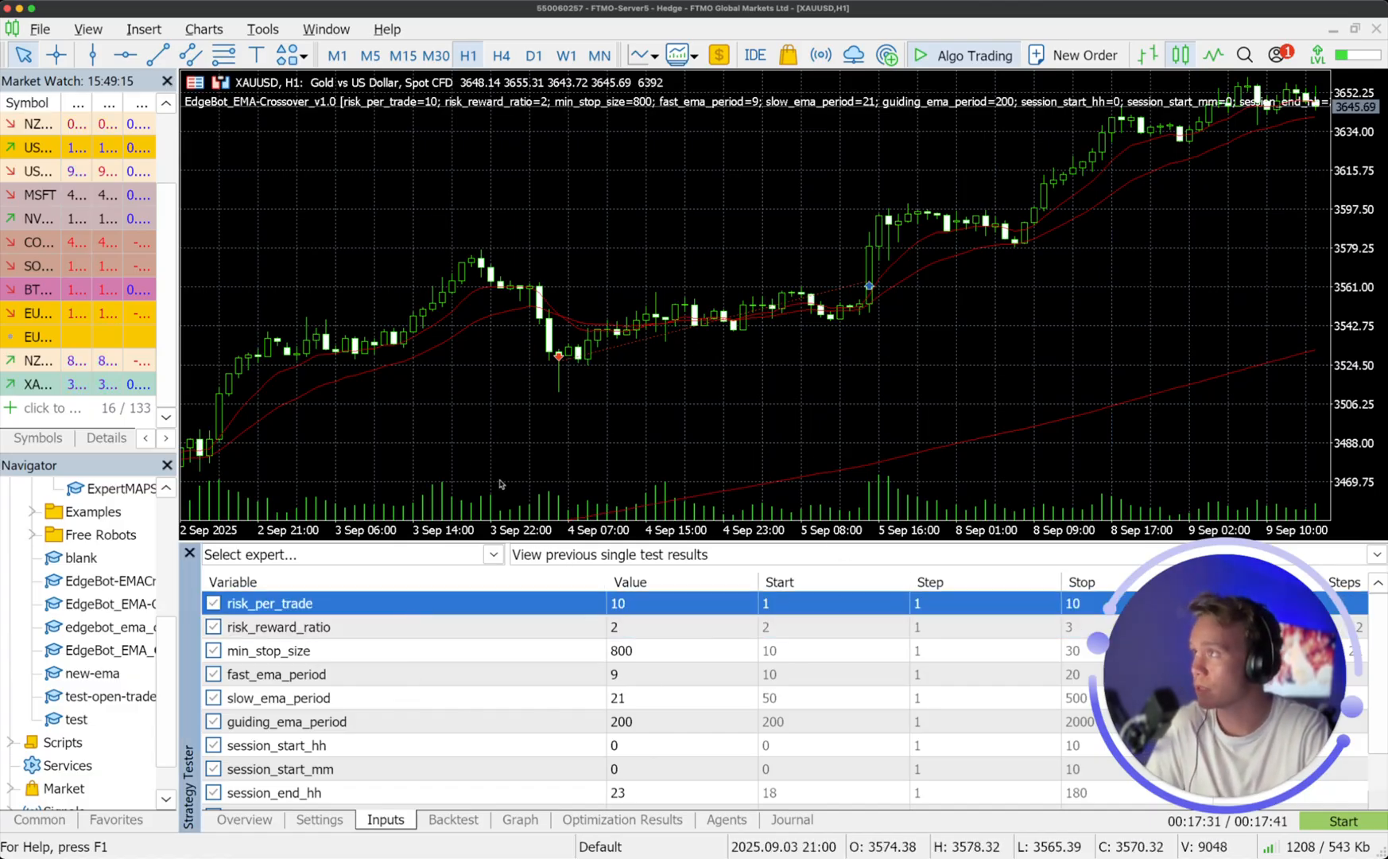
mouse_move(369, 635)
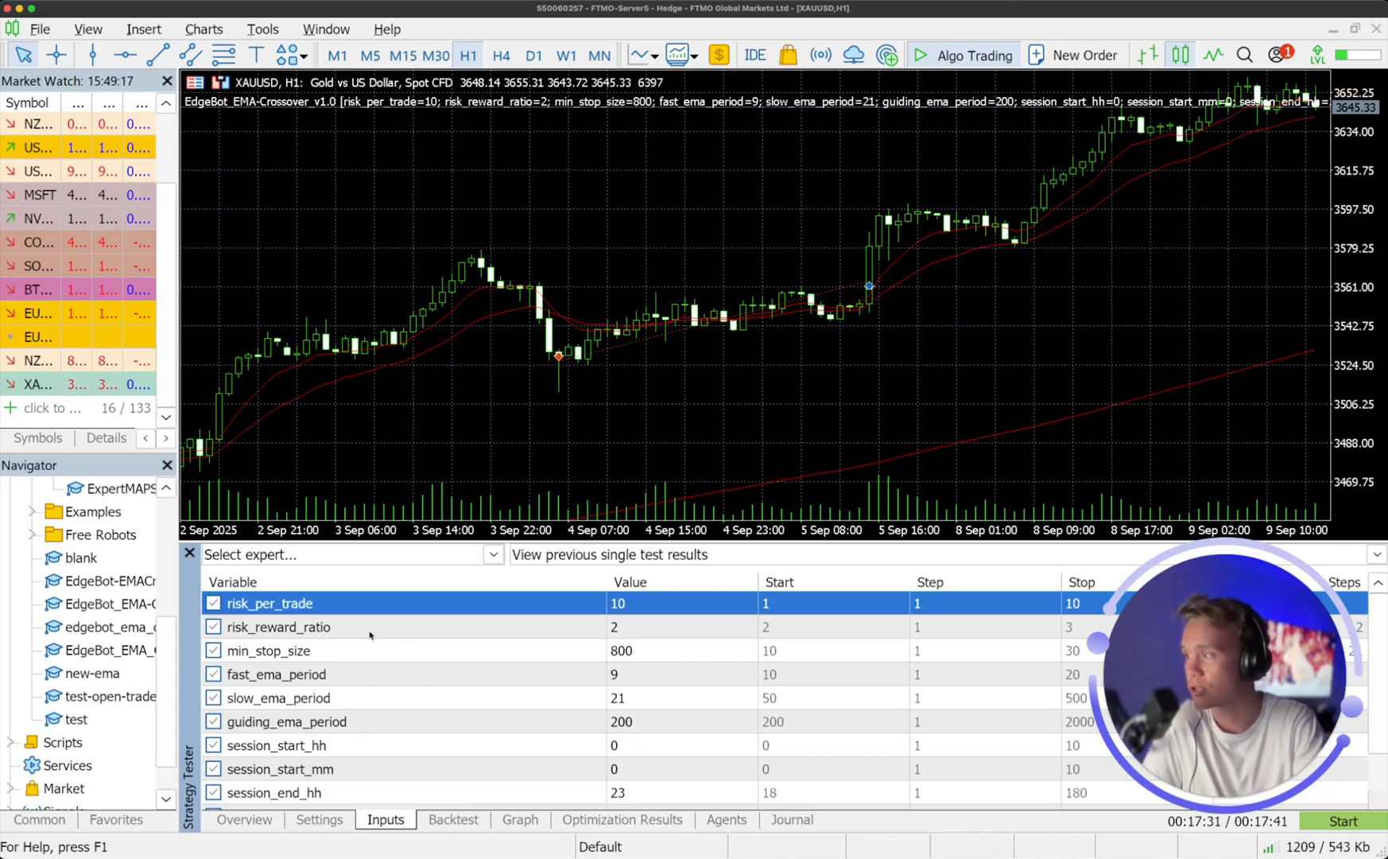
scroll(down, 3)
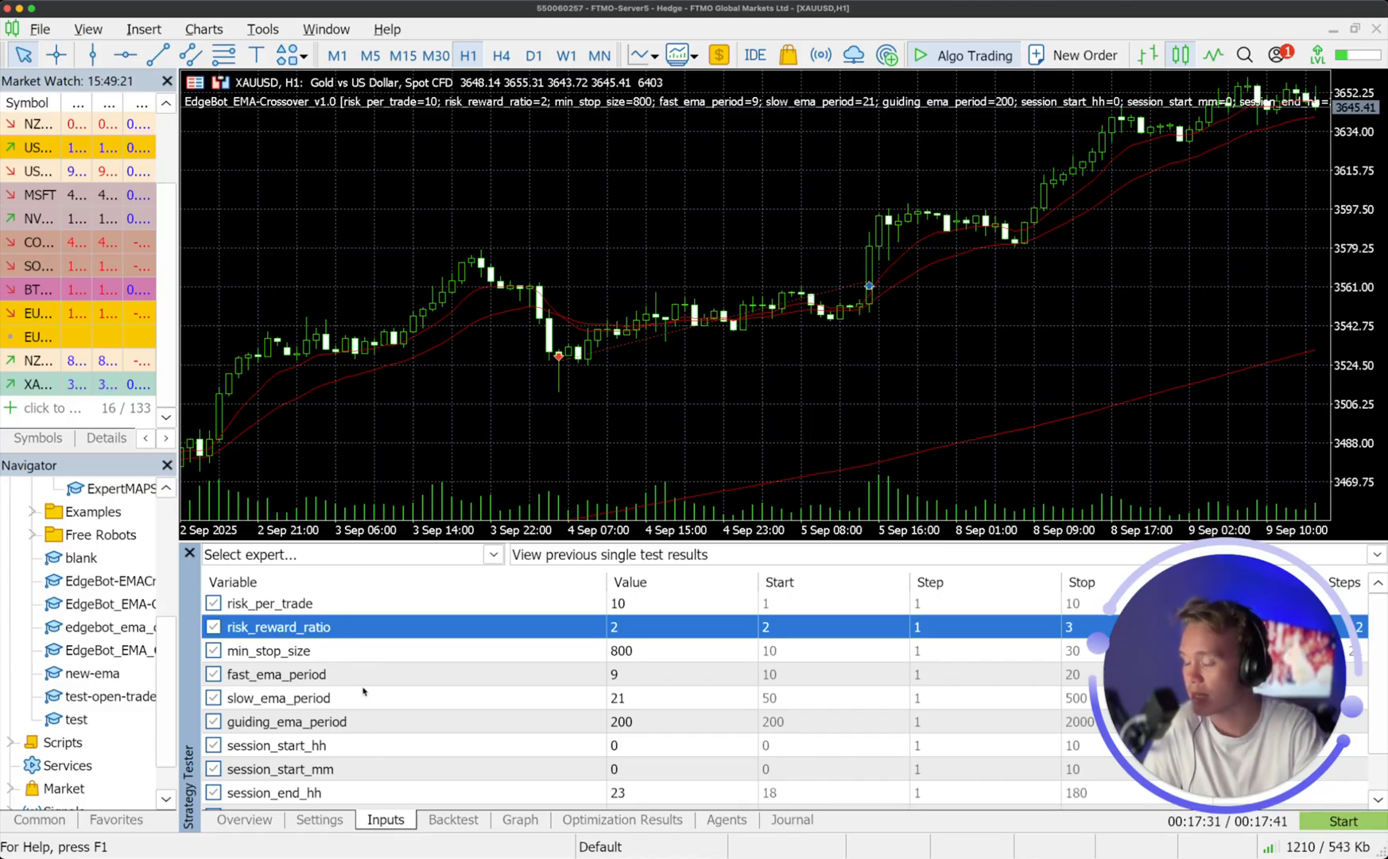
scroll(down, 3)
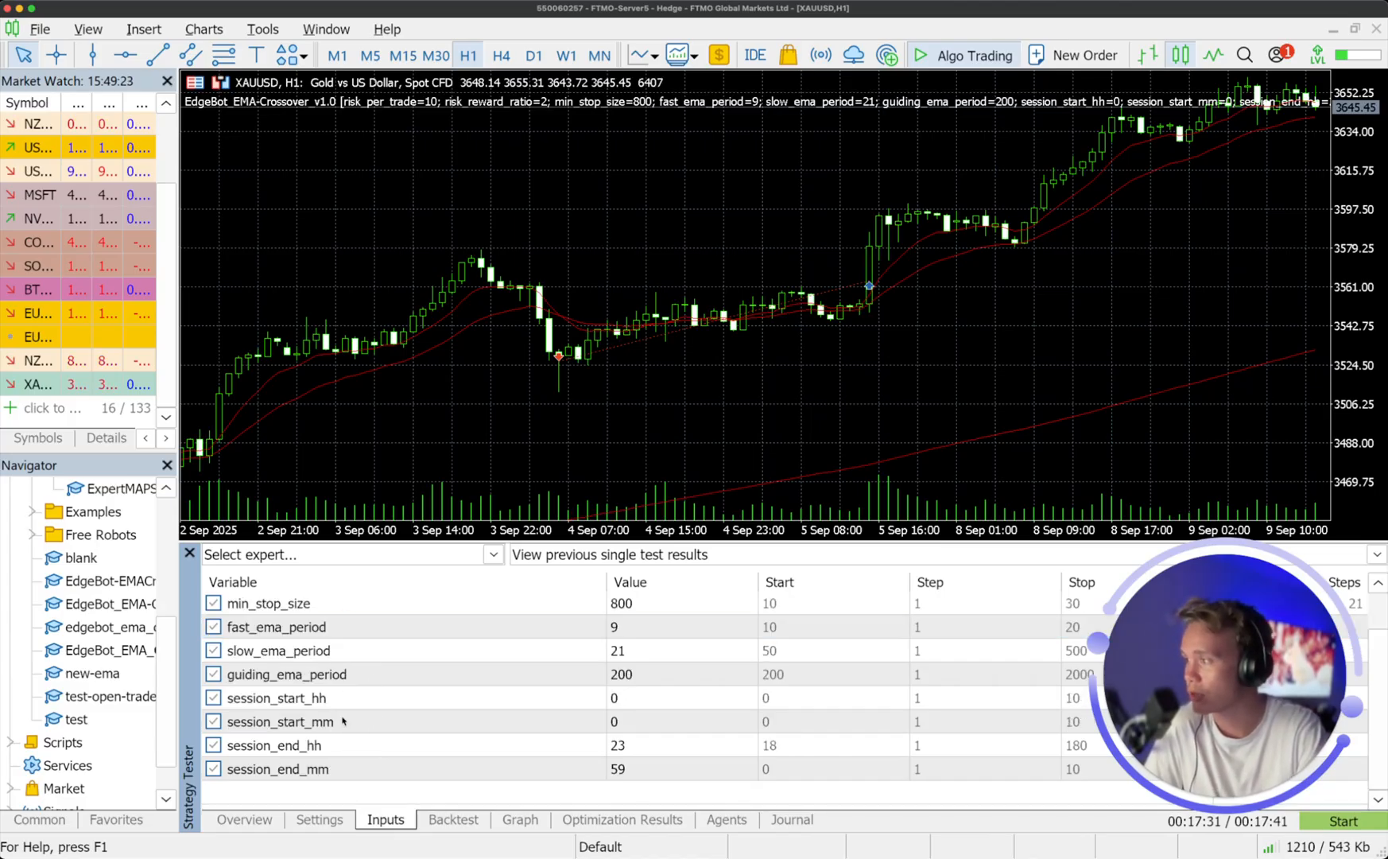
scroll(up, 3)
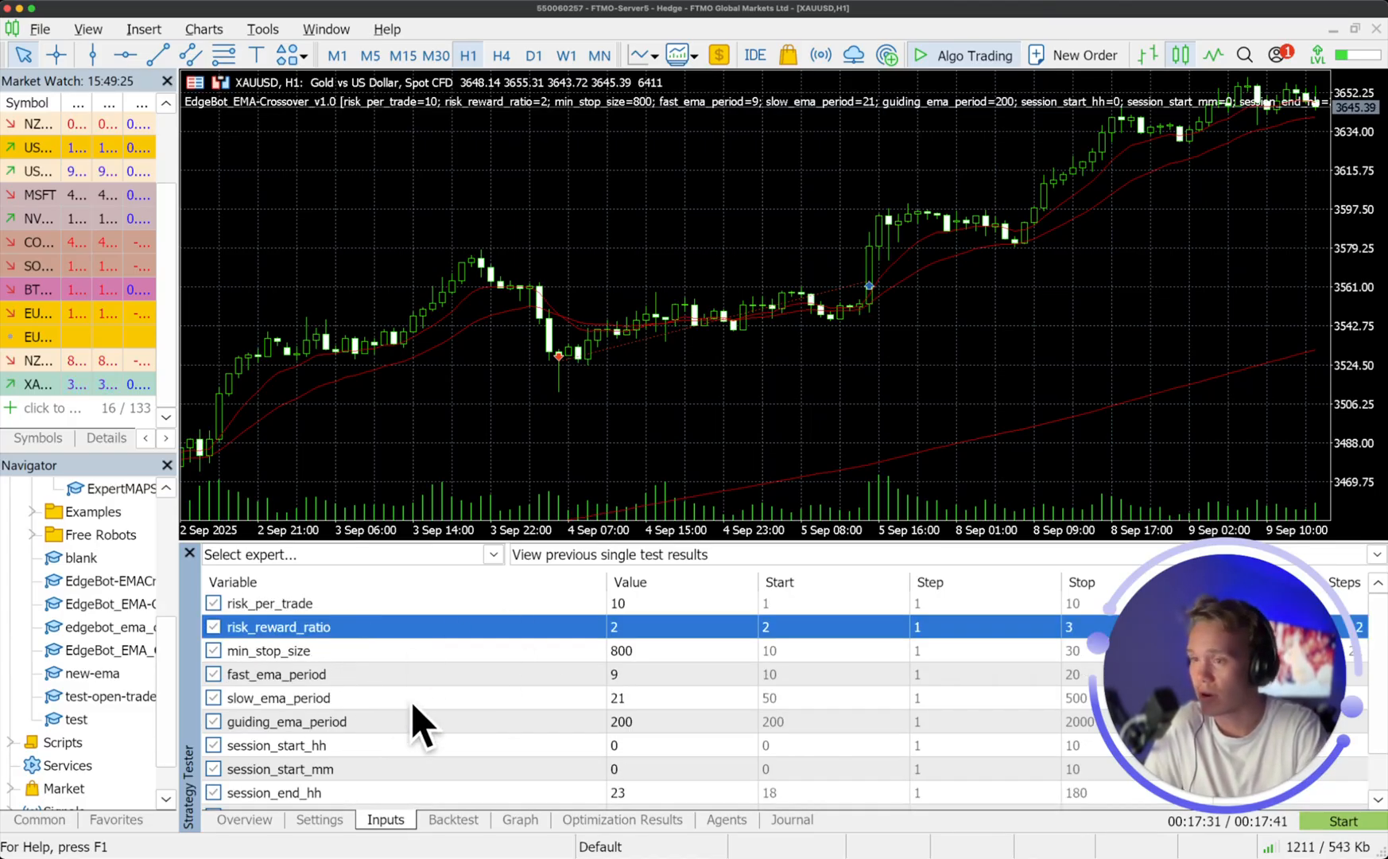
click(270, 602)
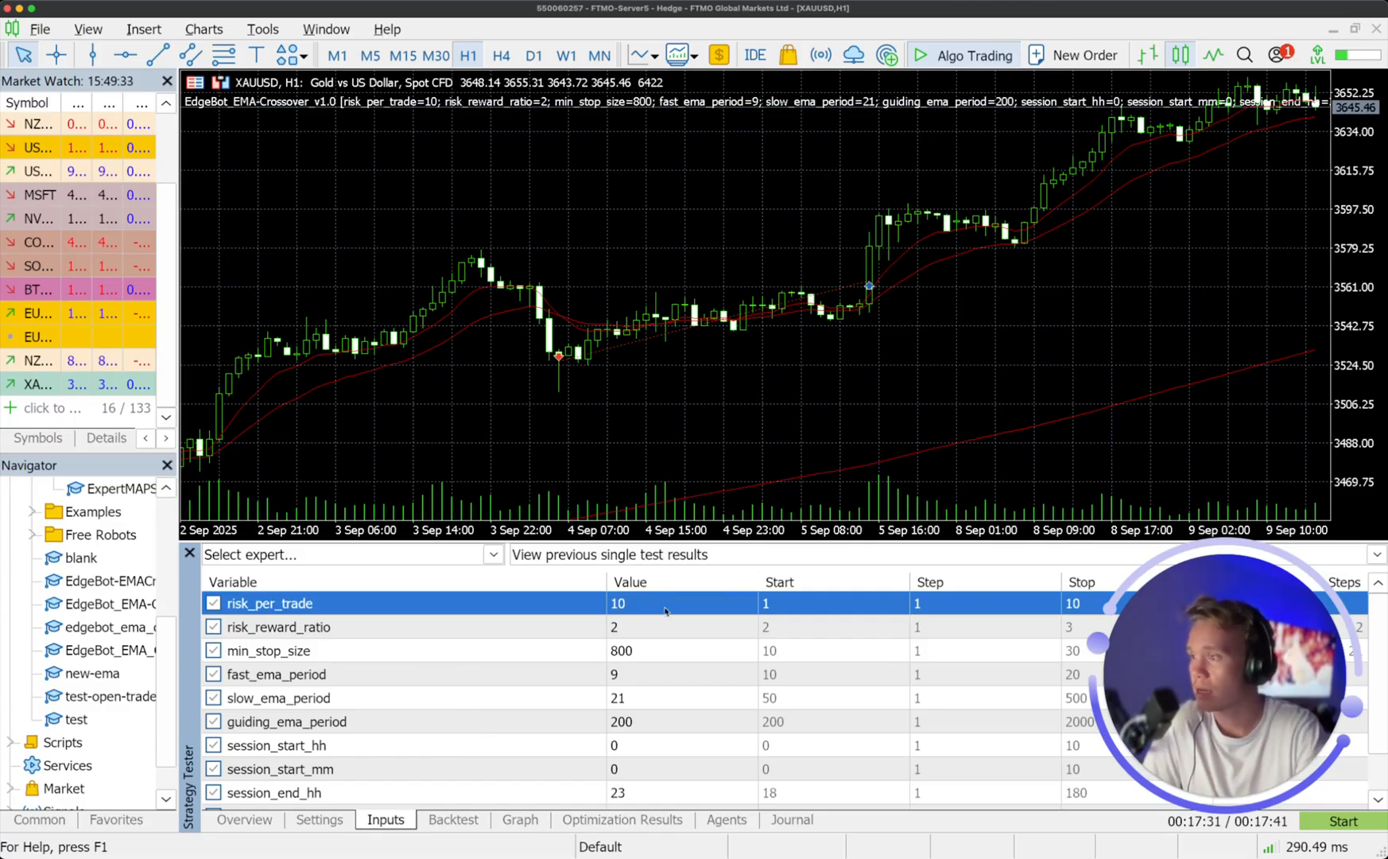
mouse_move(603, 637)
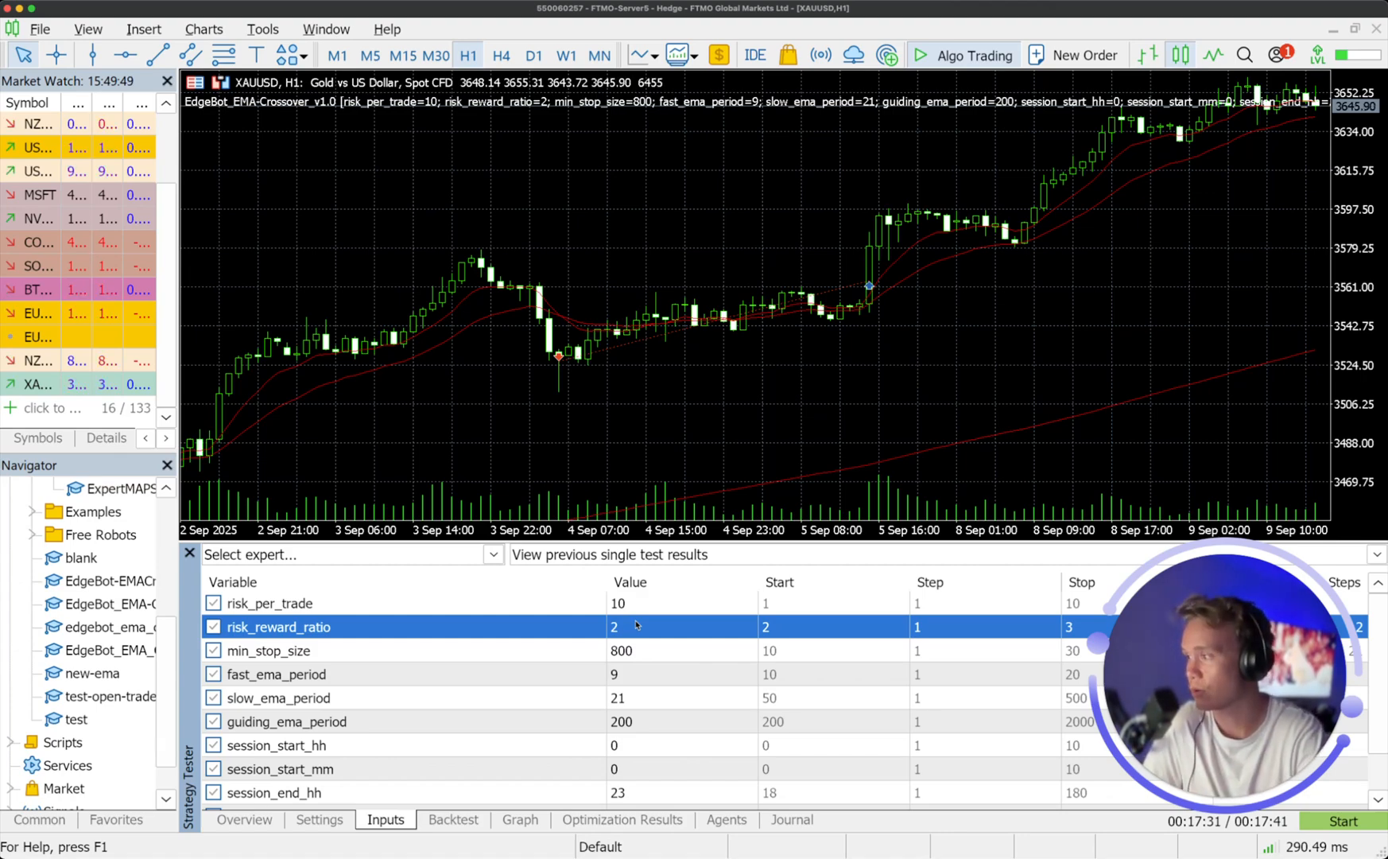
Inspect the risk_reward_ratio, min_stop_size, fast_ema_period and guiding_ema_period settings in turn.
click(269, 650)
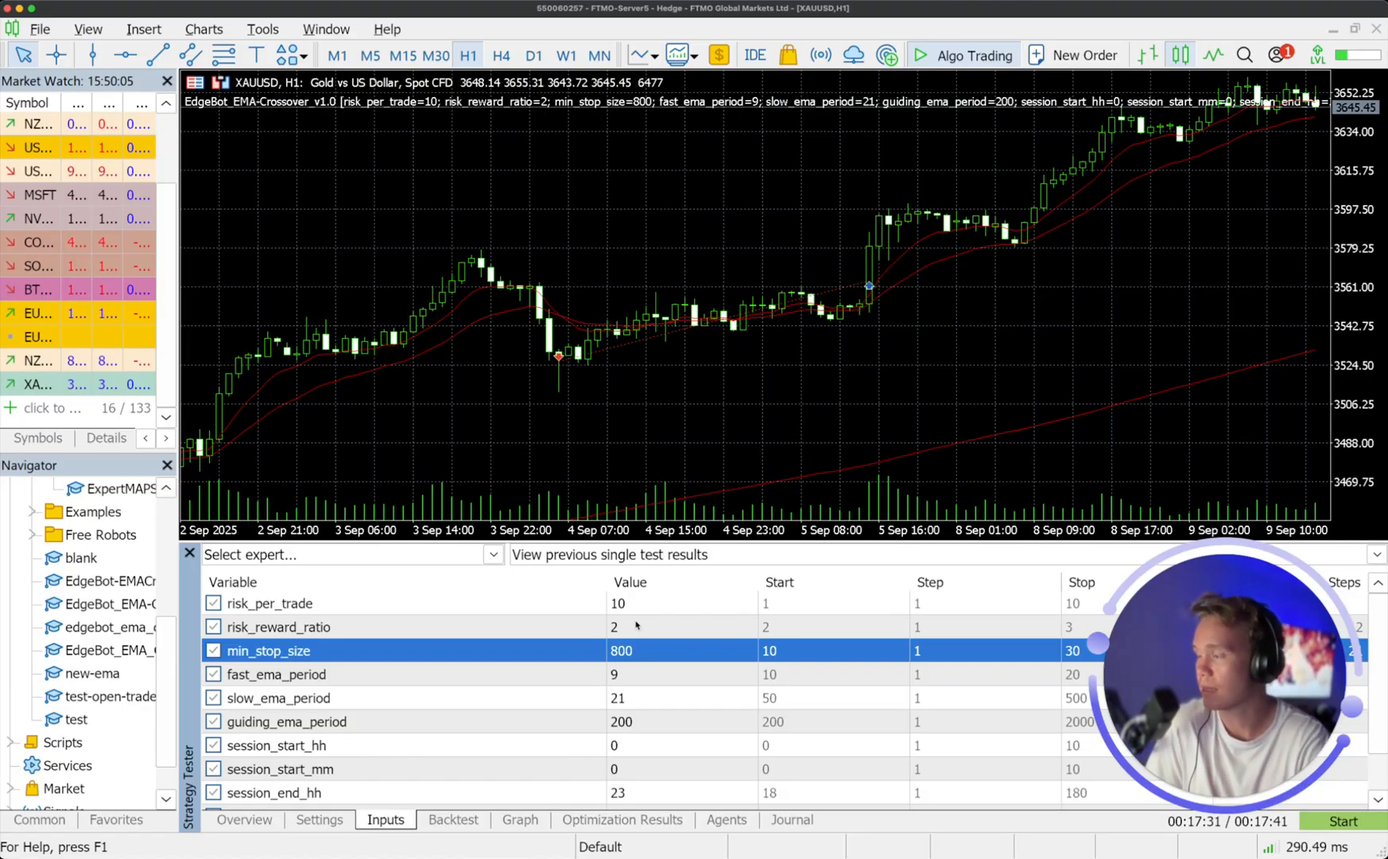
click(275, 674)
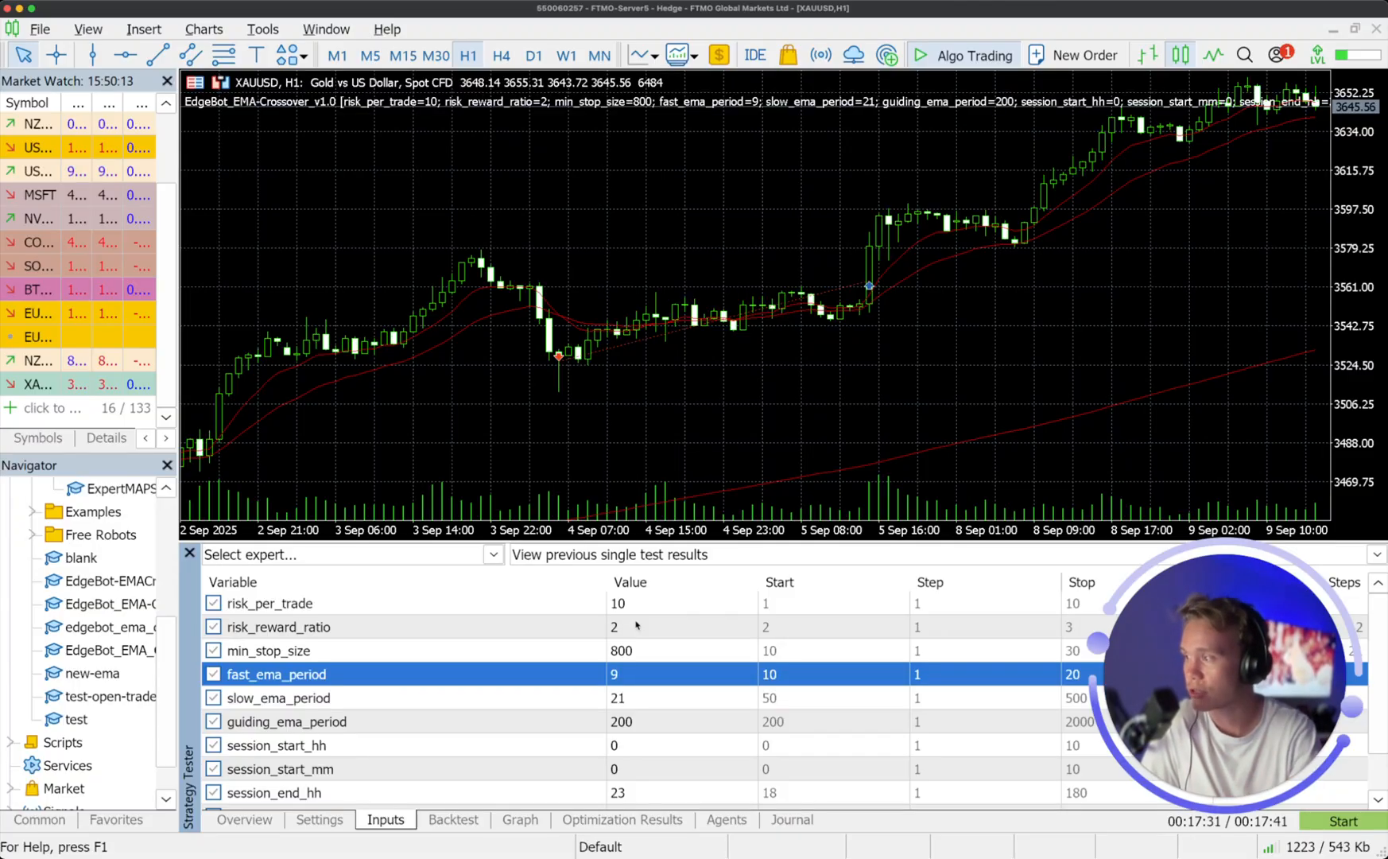
click(286, 720)
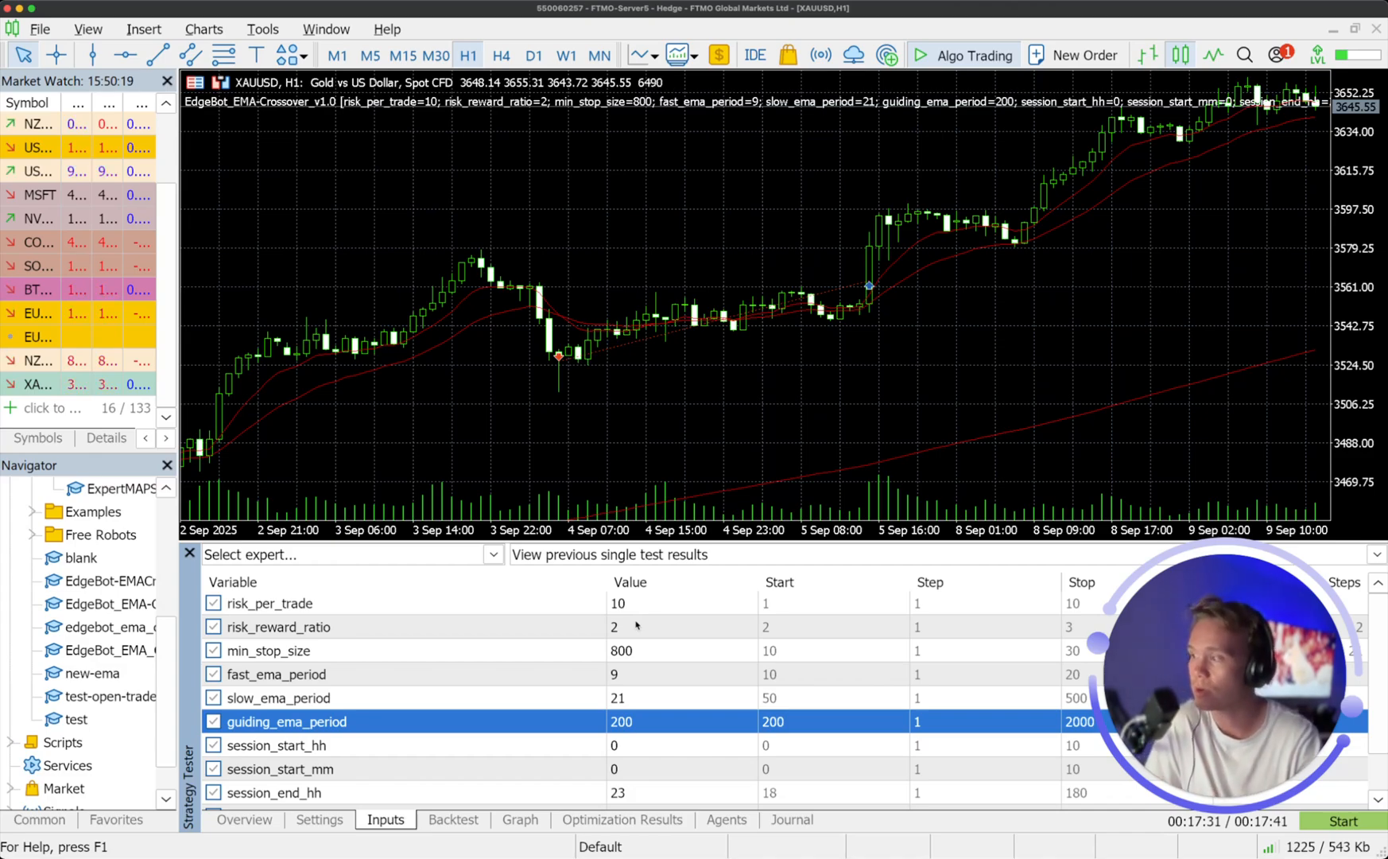
click(280, 768)
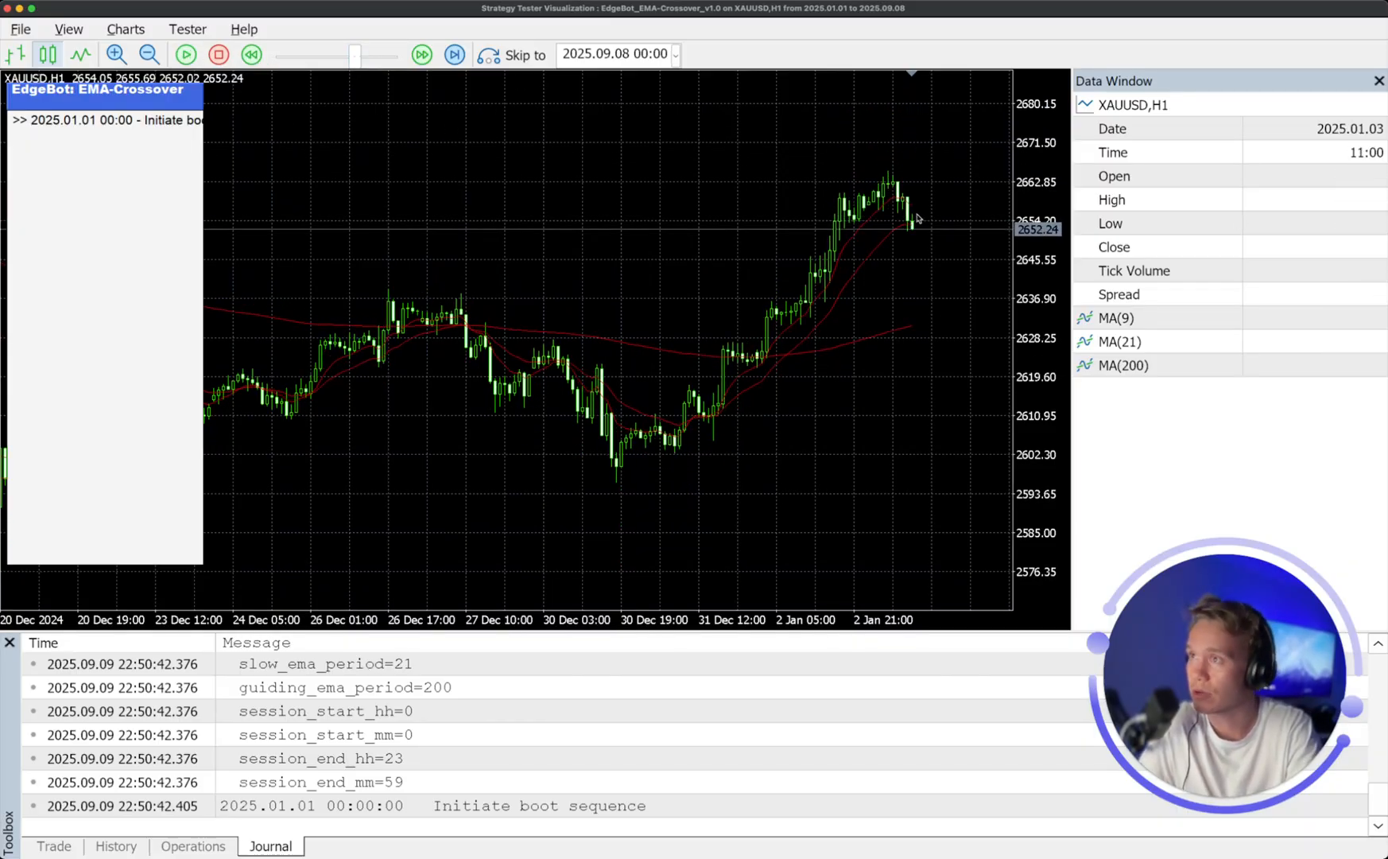
mouse_move(916, 220)
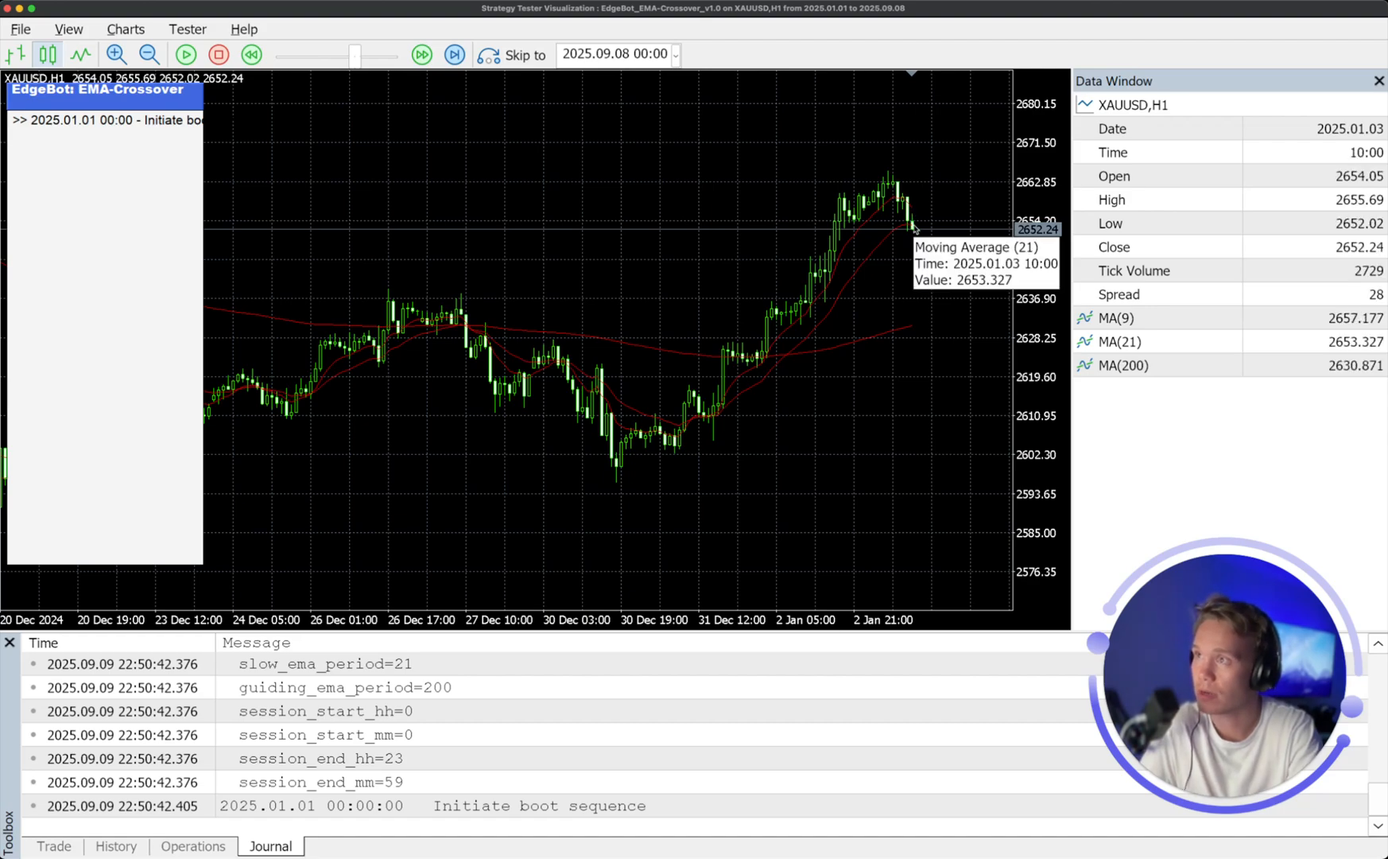
mouse_move(775, 321)
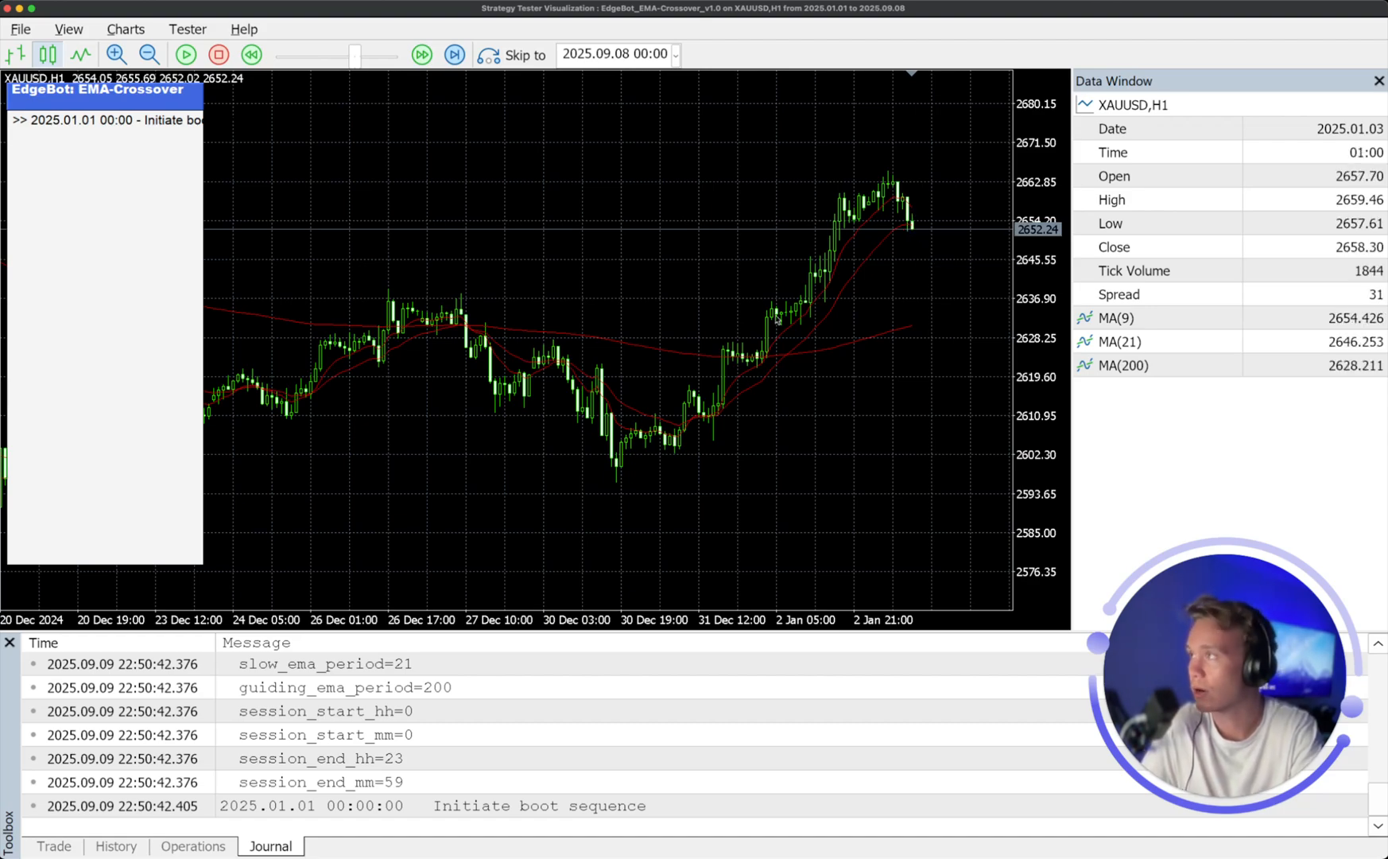
Play and pause the replay, then show the open 1.25-lot gold sell and account balance.
click(185, 54)
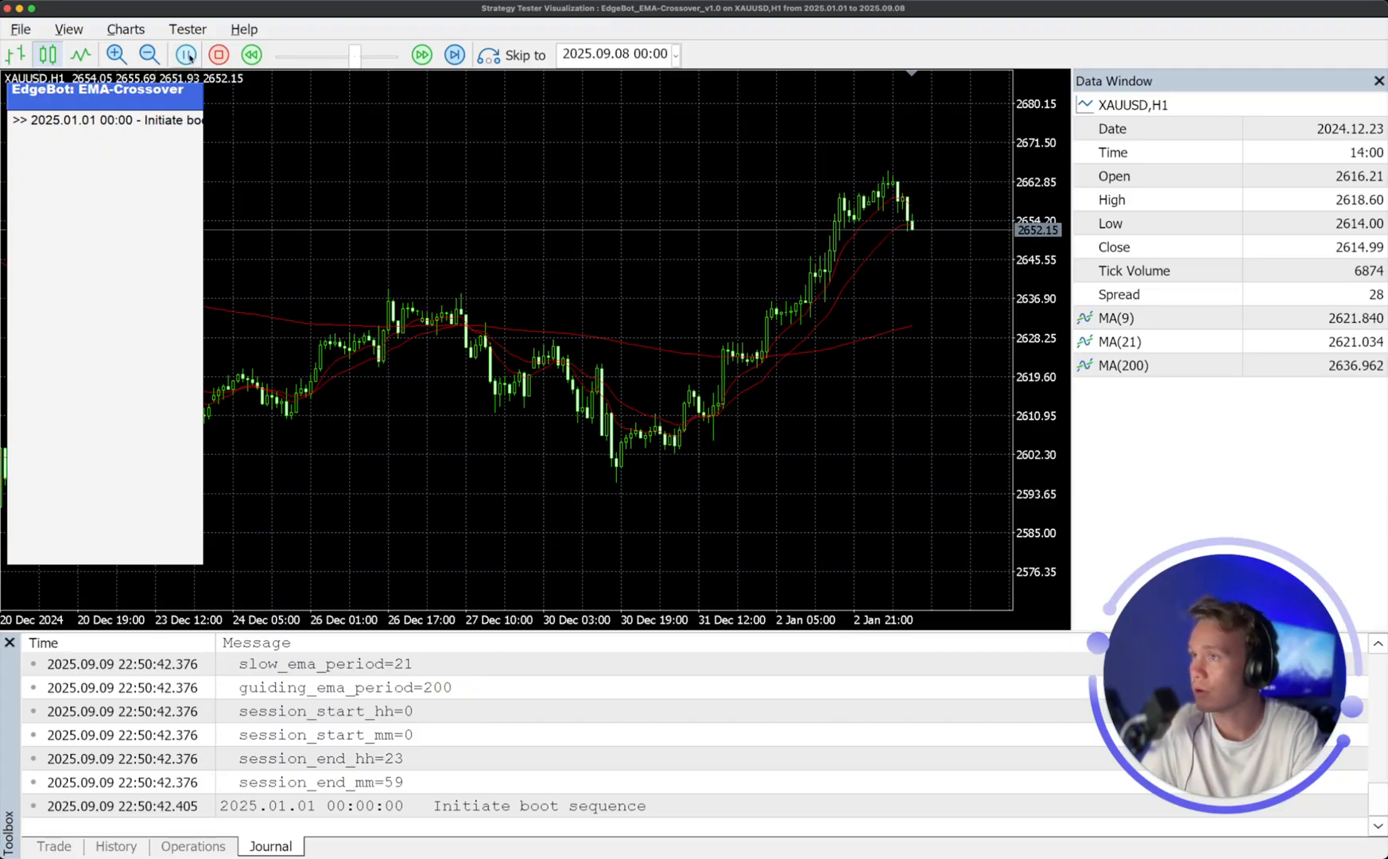
mouse_move(186, 56)
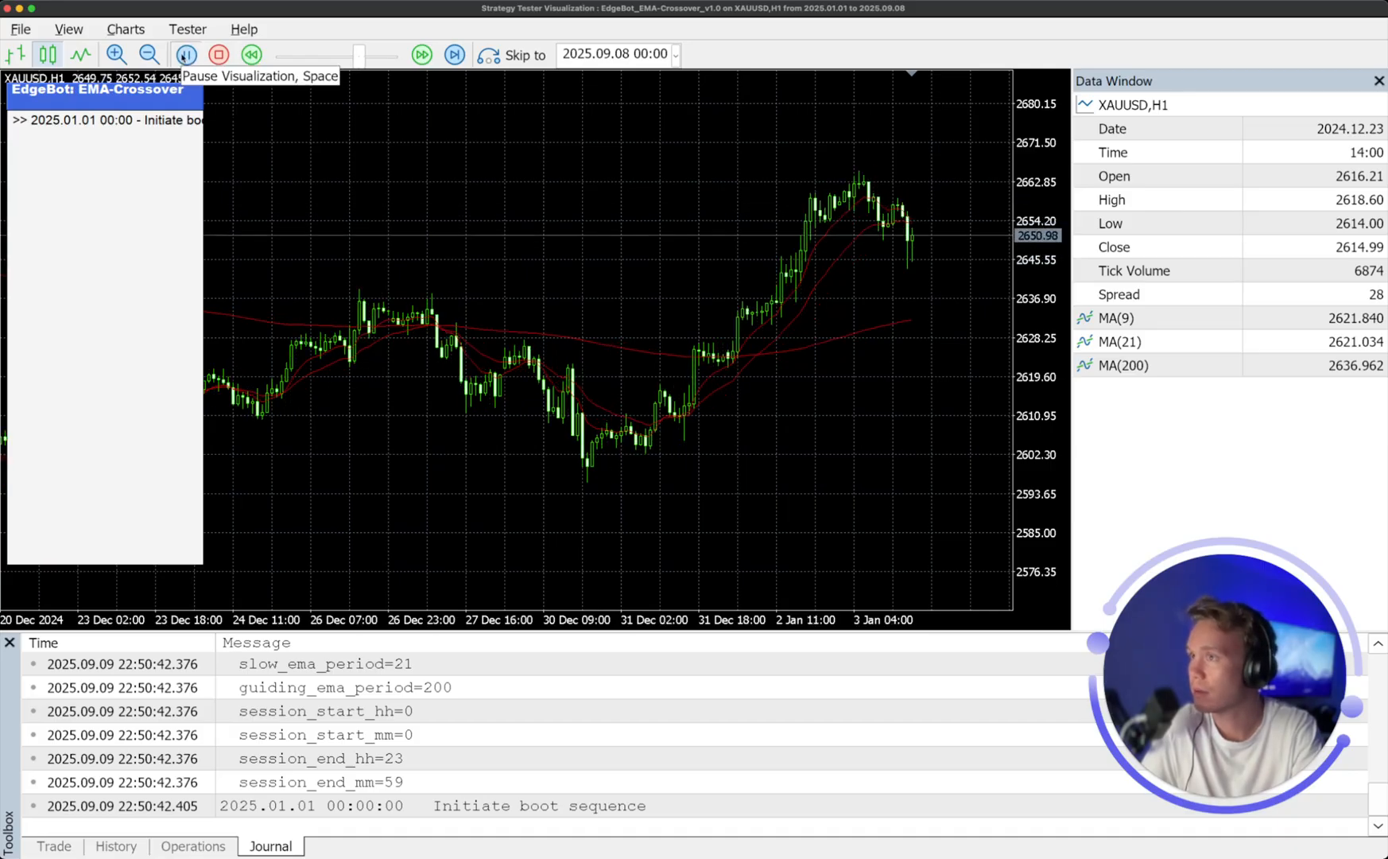
click(184, 54)
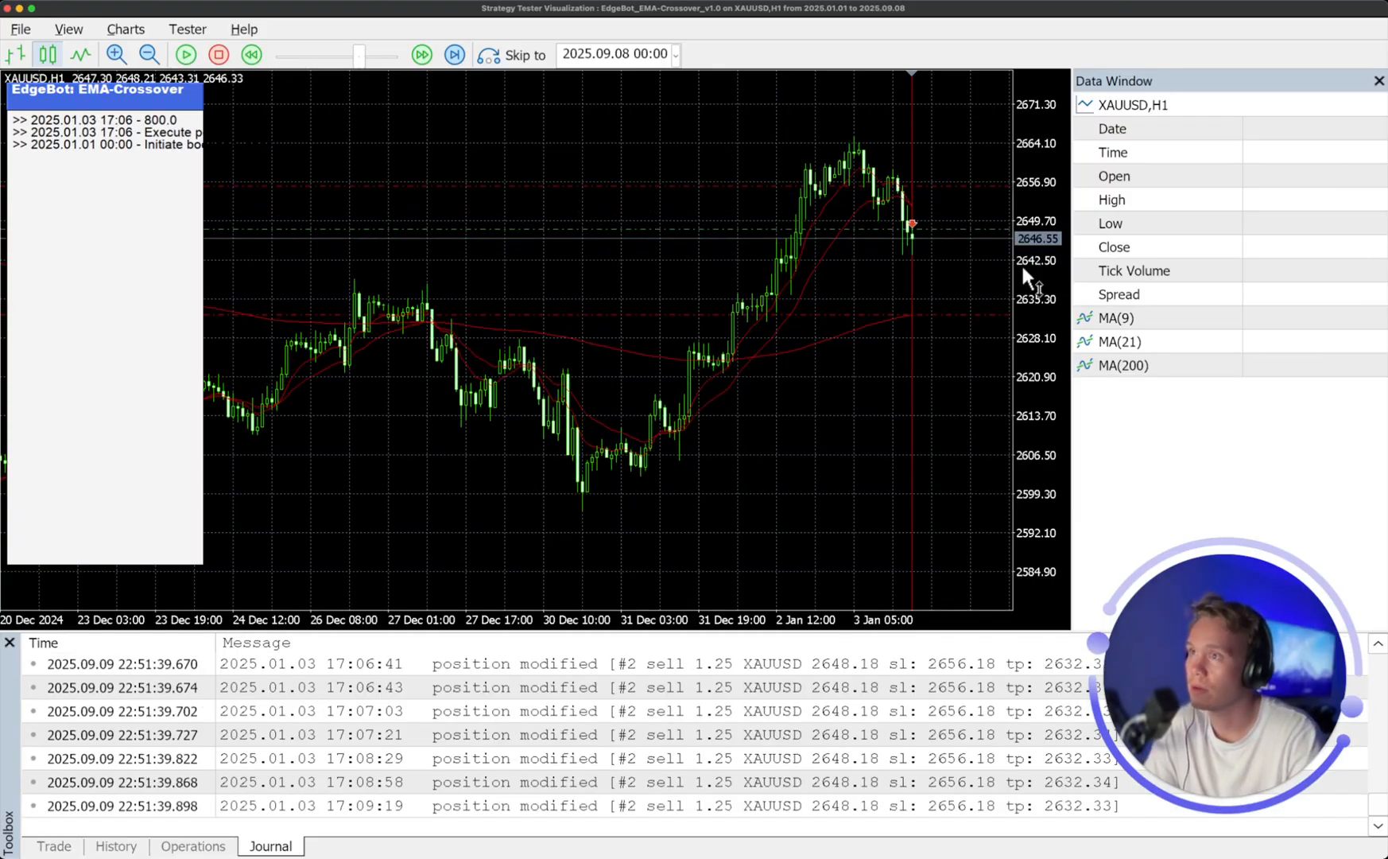
mouse_move(911, 209)
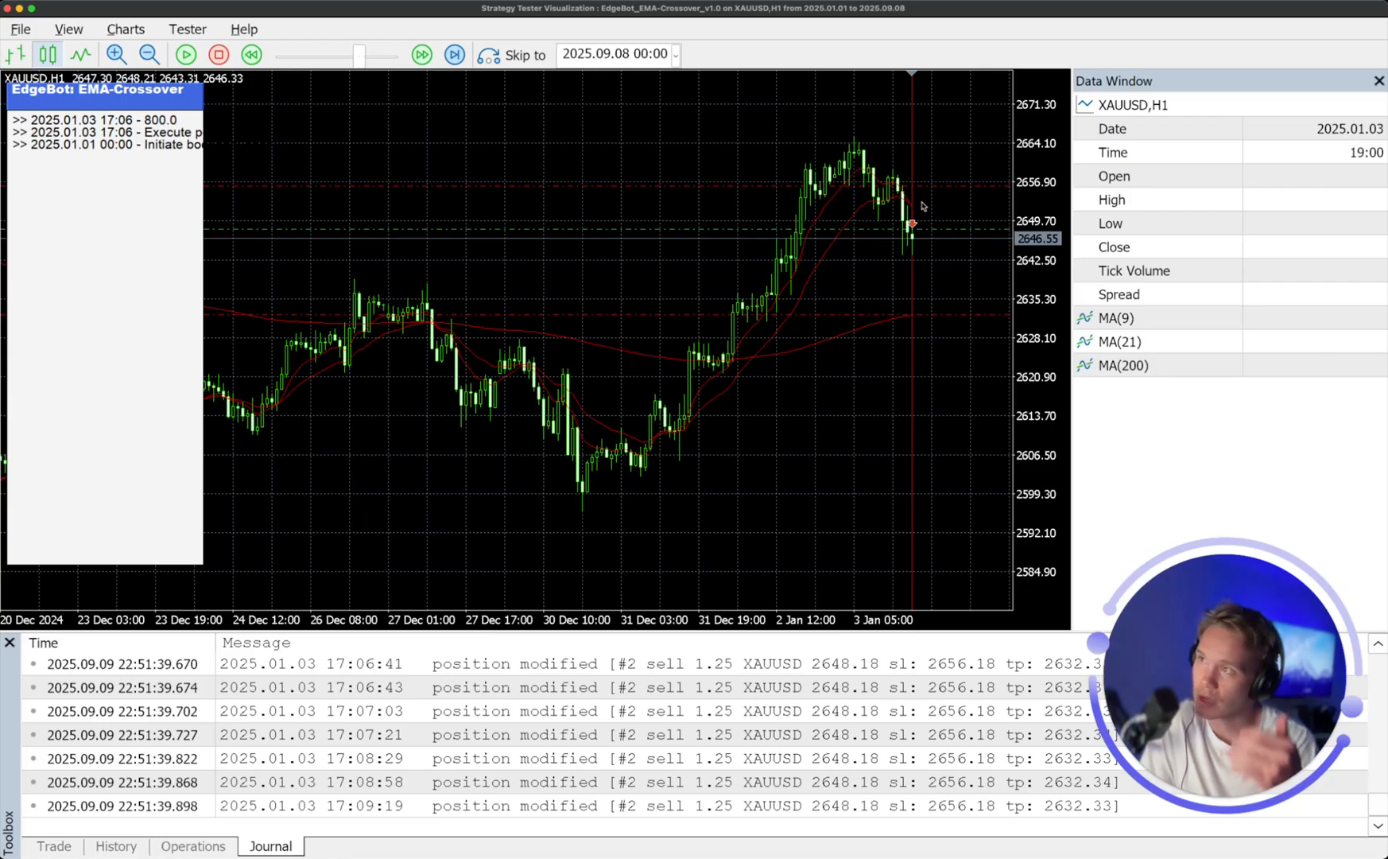
mouse_move(920, 321)
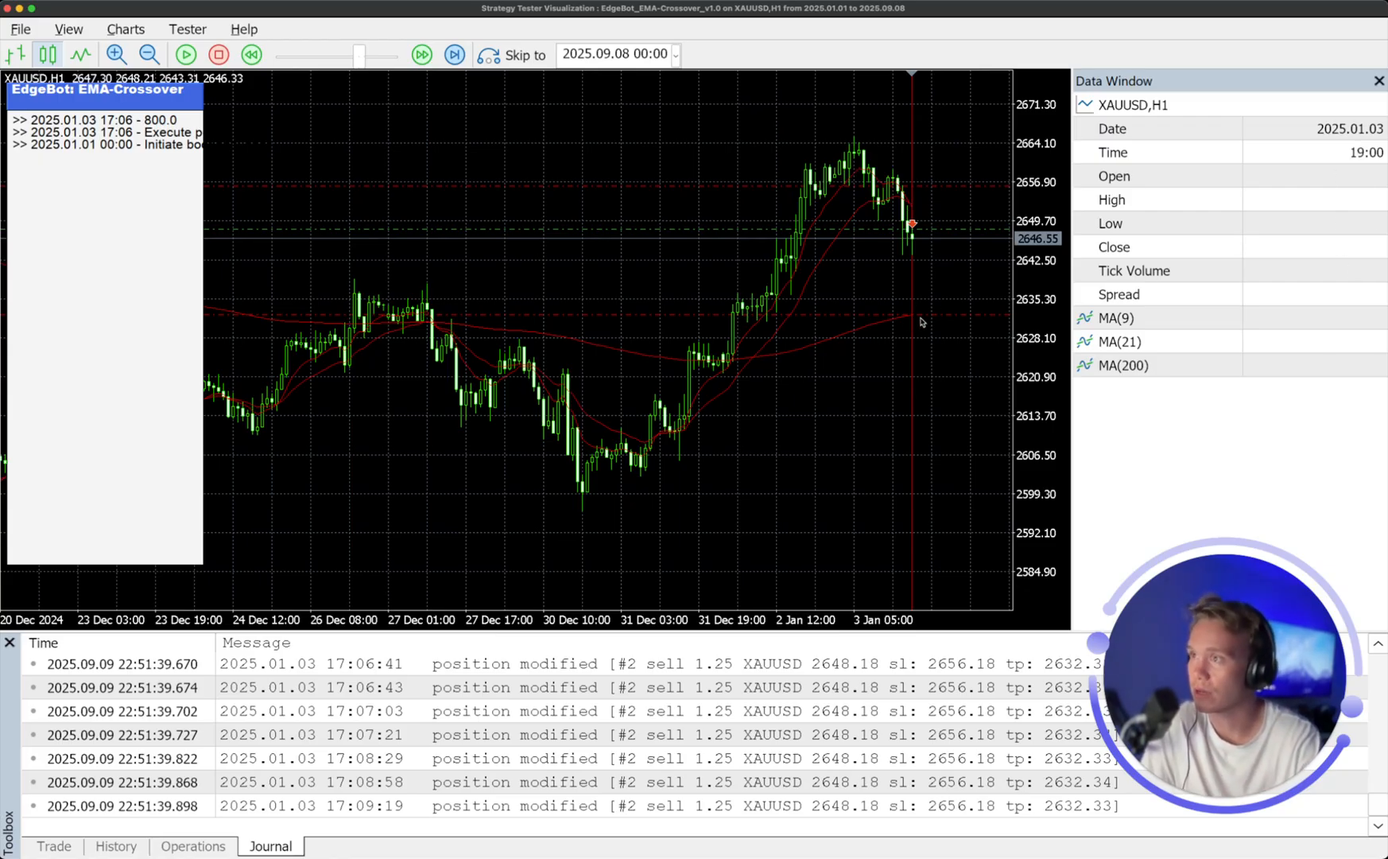
mouse_move(898, 321)
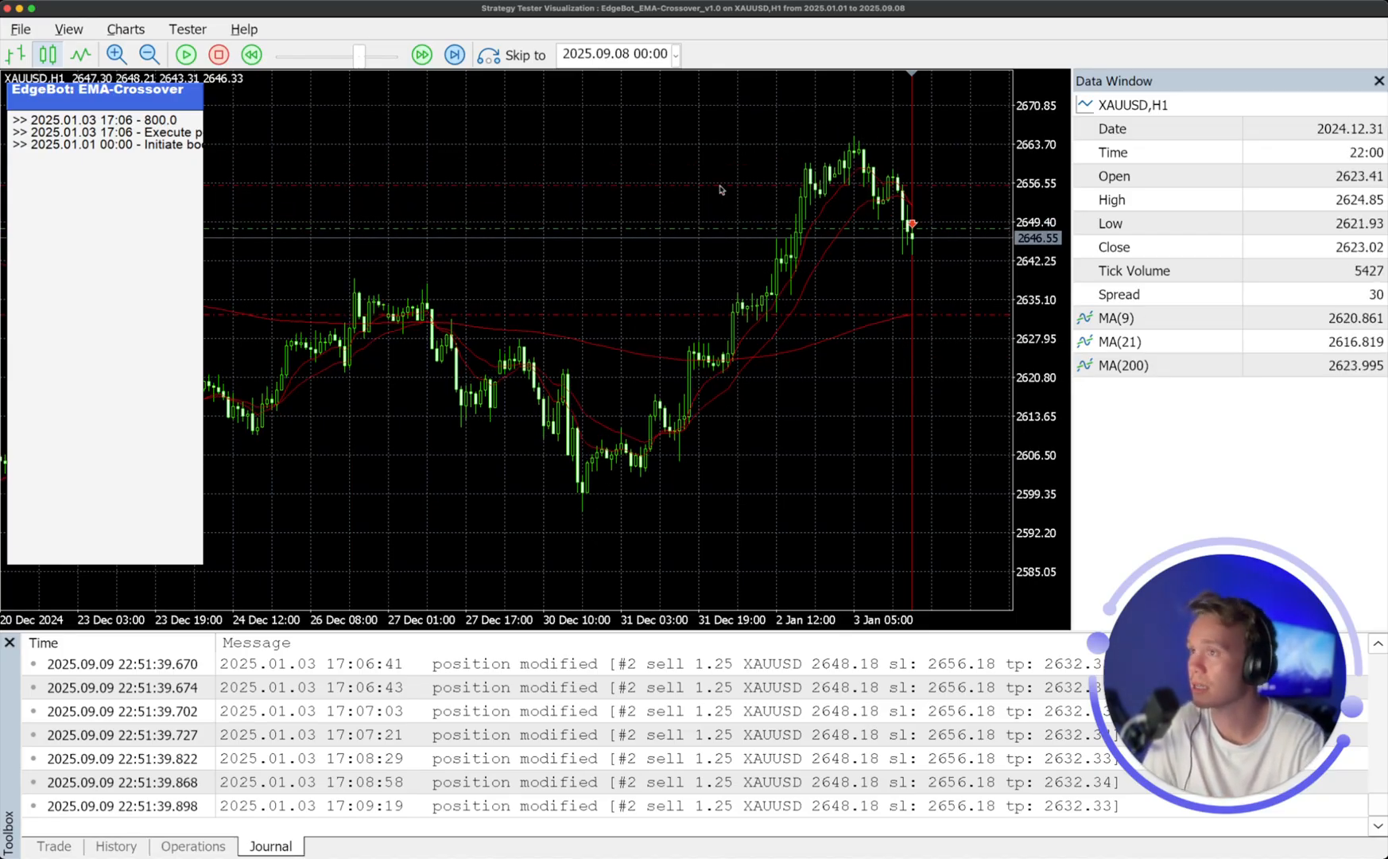
mouse_move(908, 259)
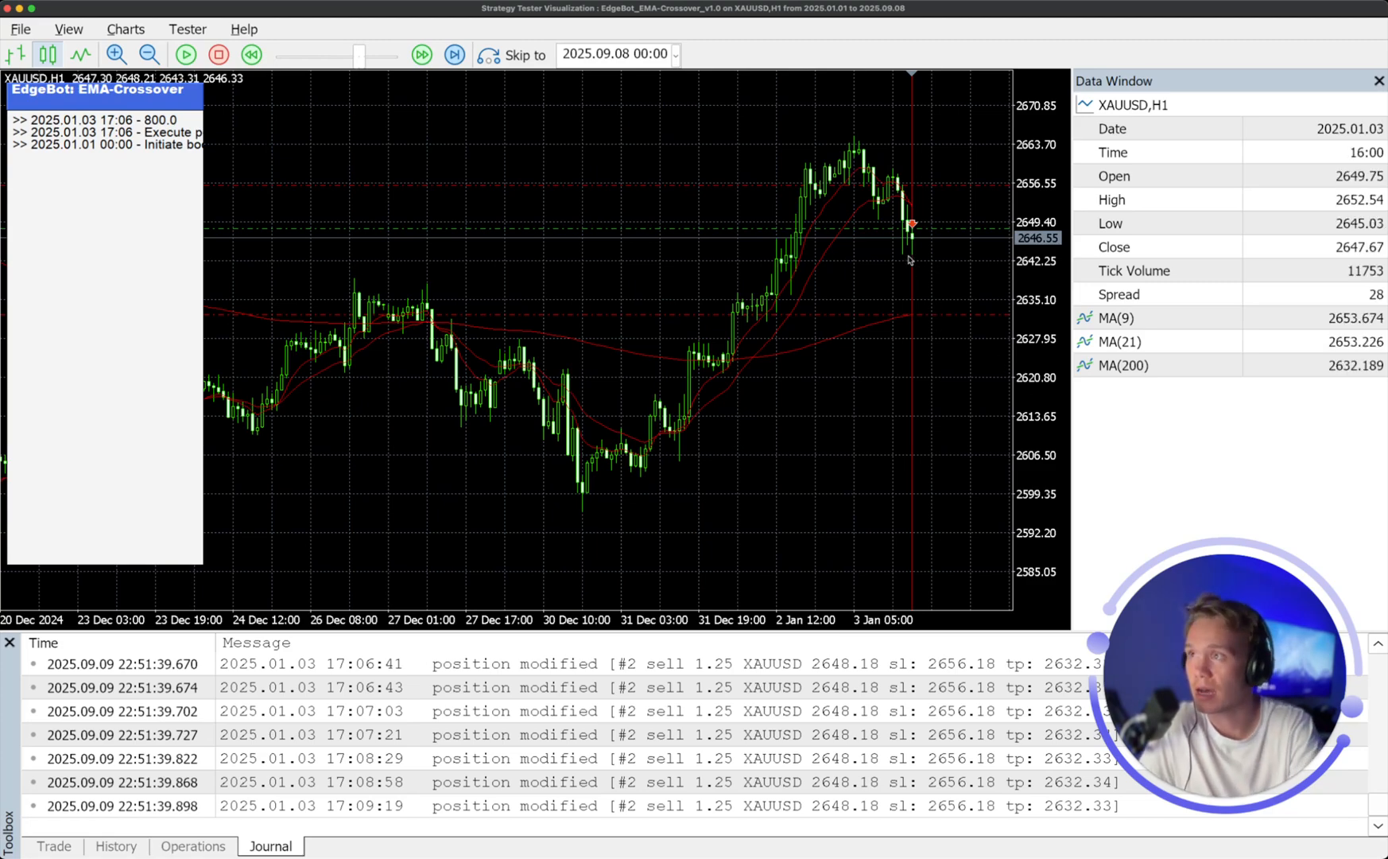
mouse_move(915, 243)
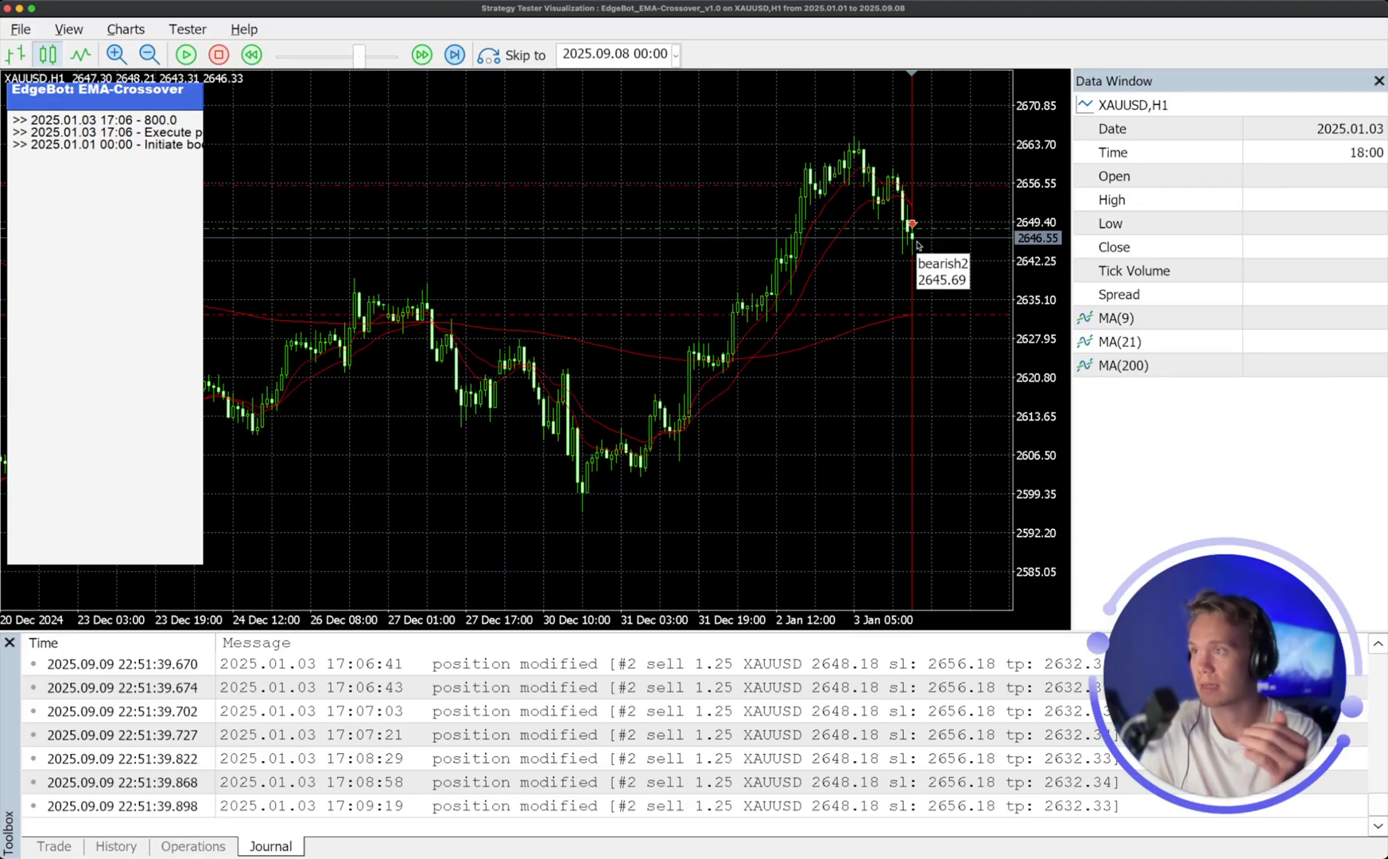
mouse_move(918, 237)
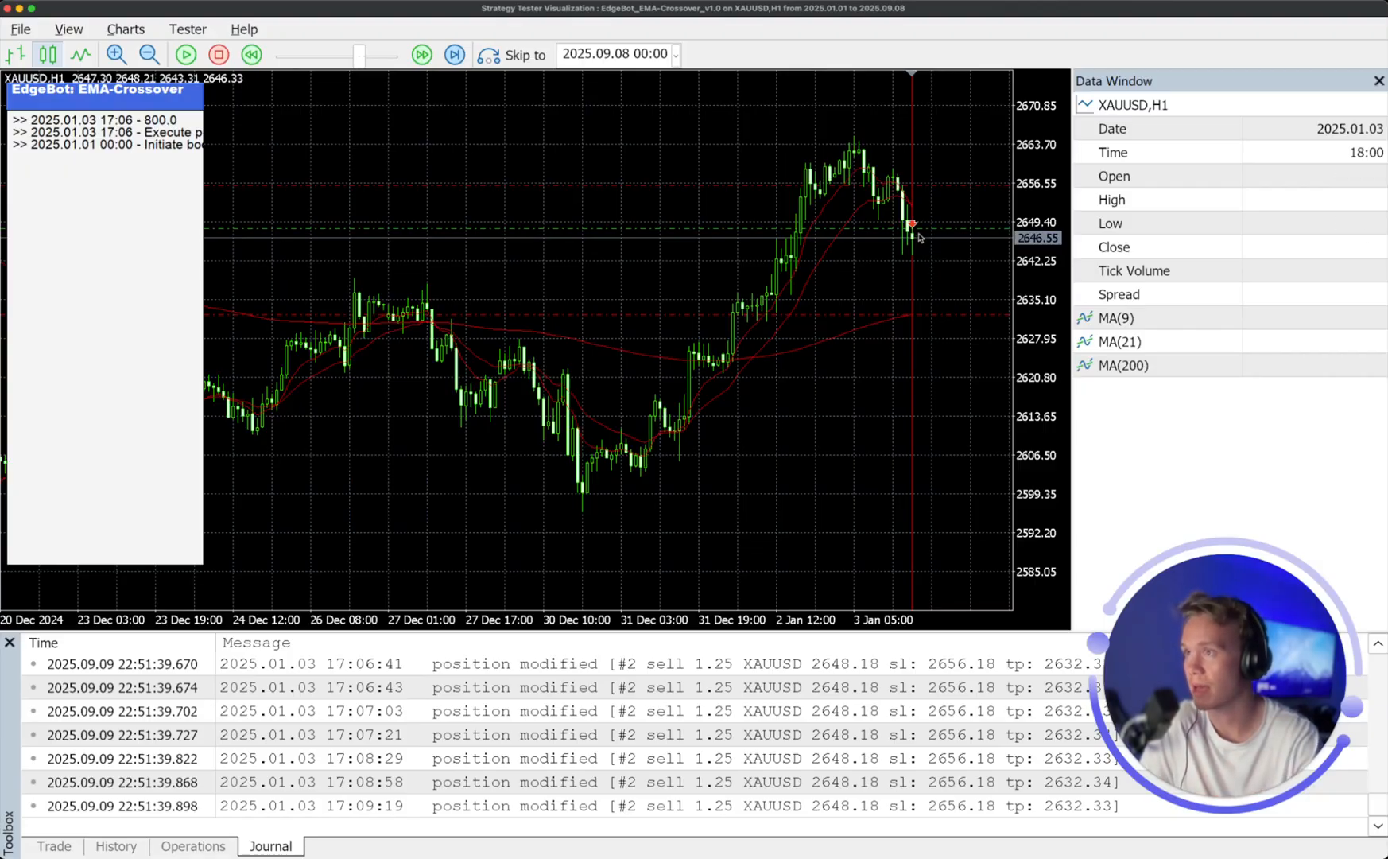
mouse_move(918, 296)
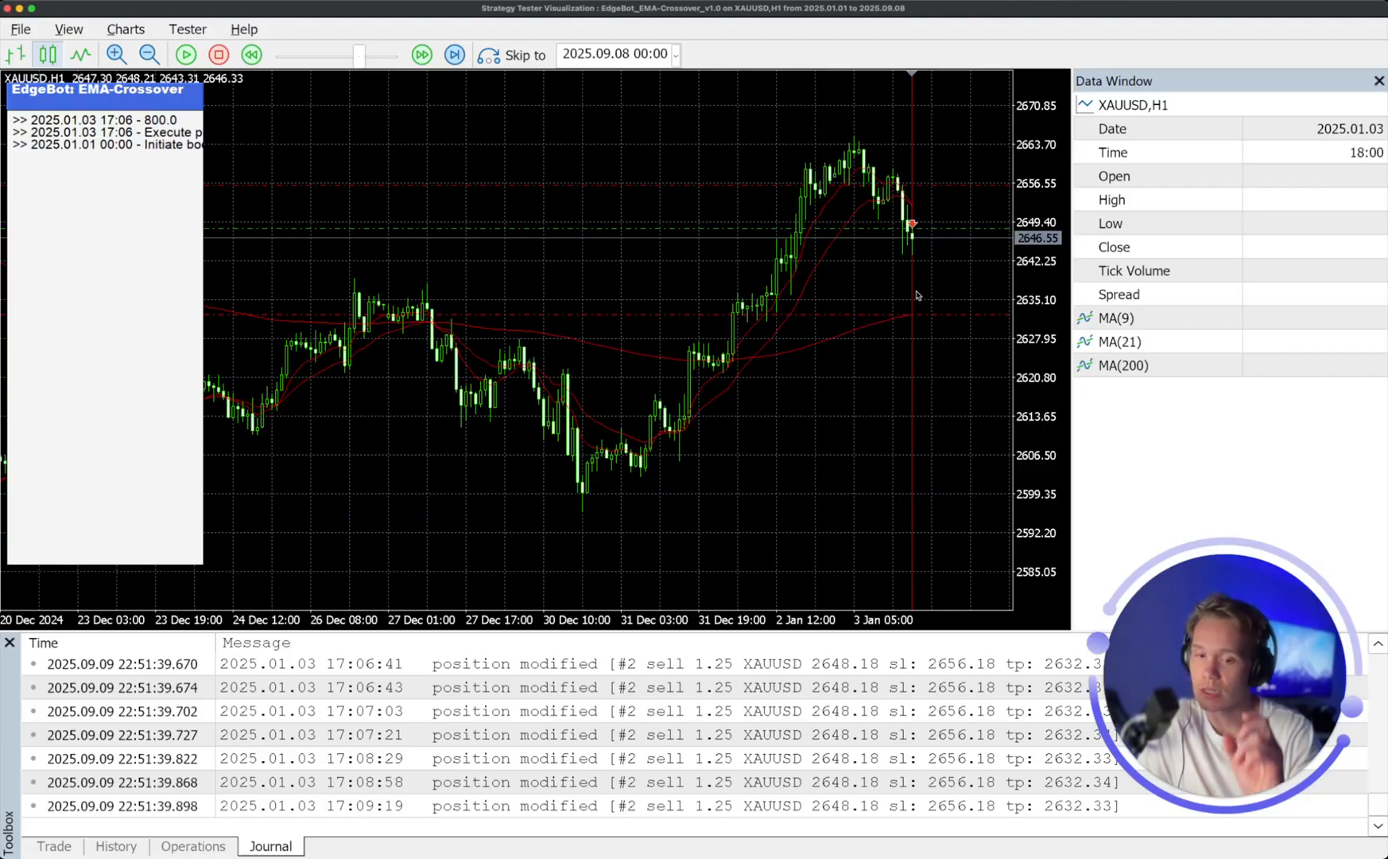
mouse_move(915, 295)
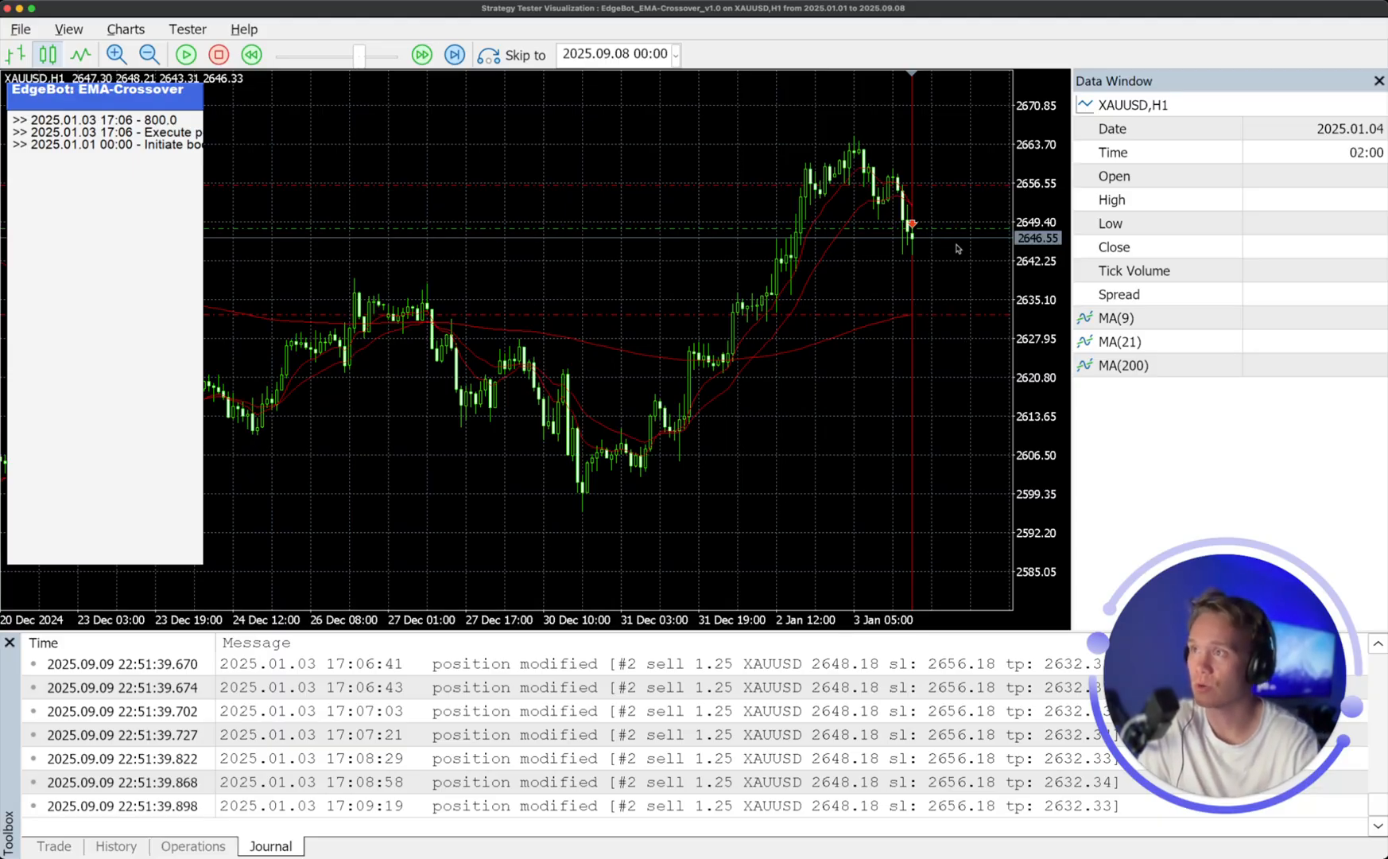
mouse_move(927, 239)
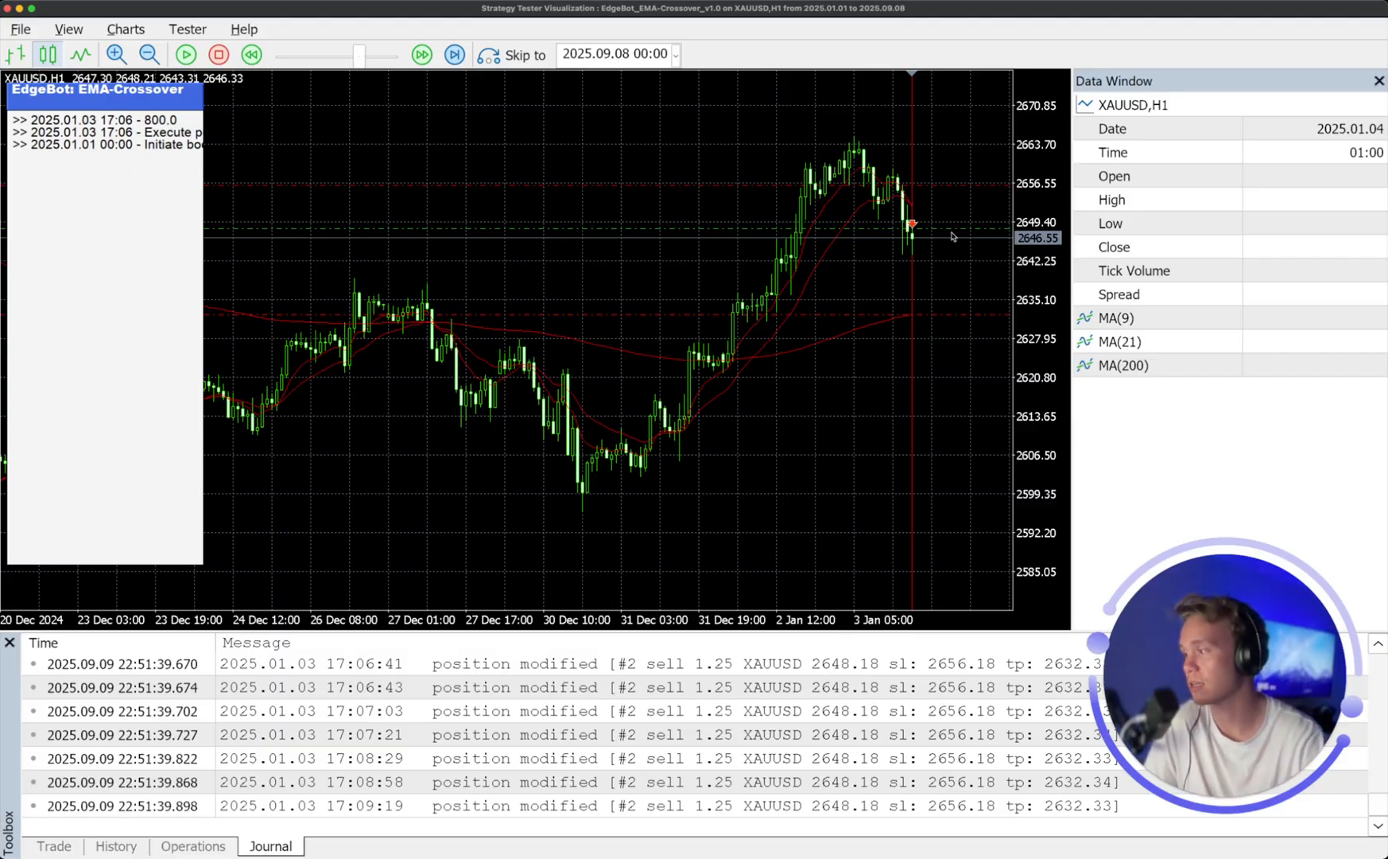
click(52, 846)
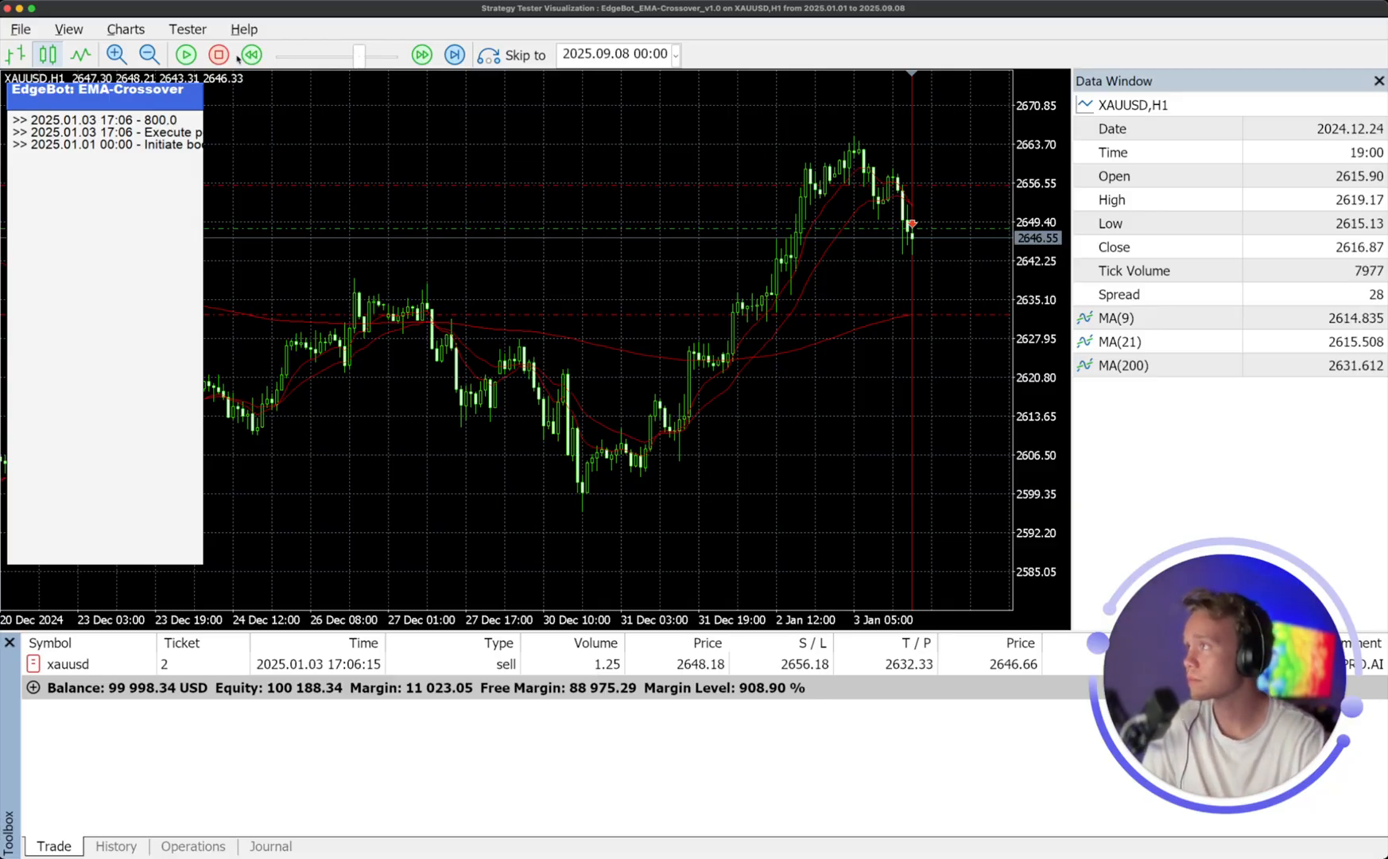
mouse_move(185, 56)
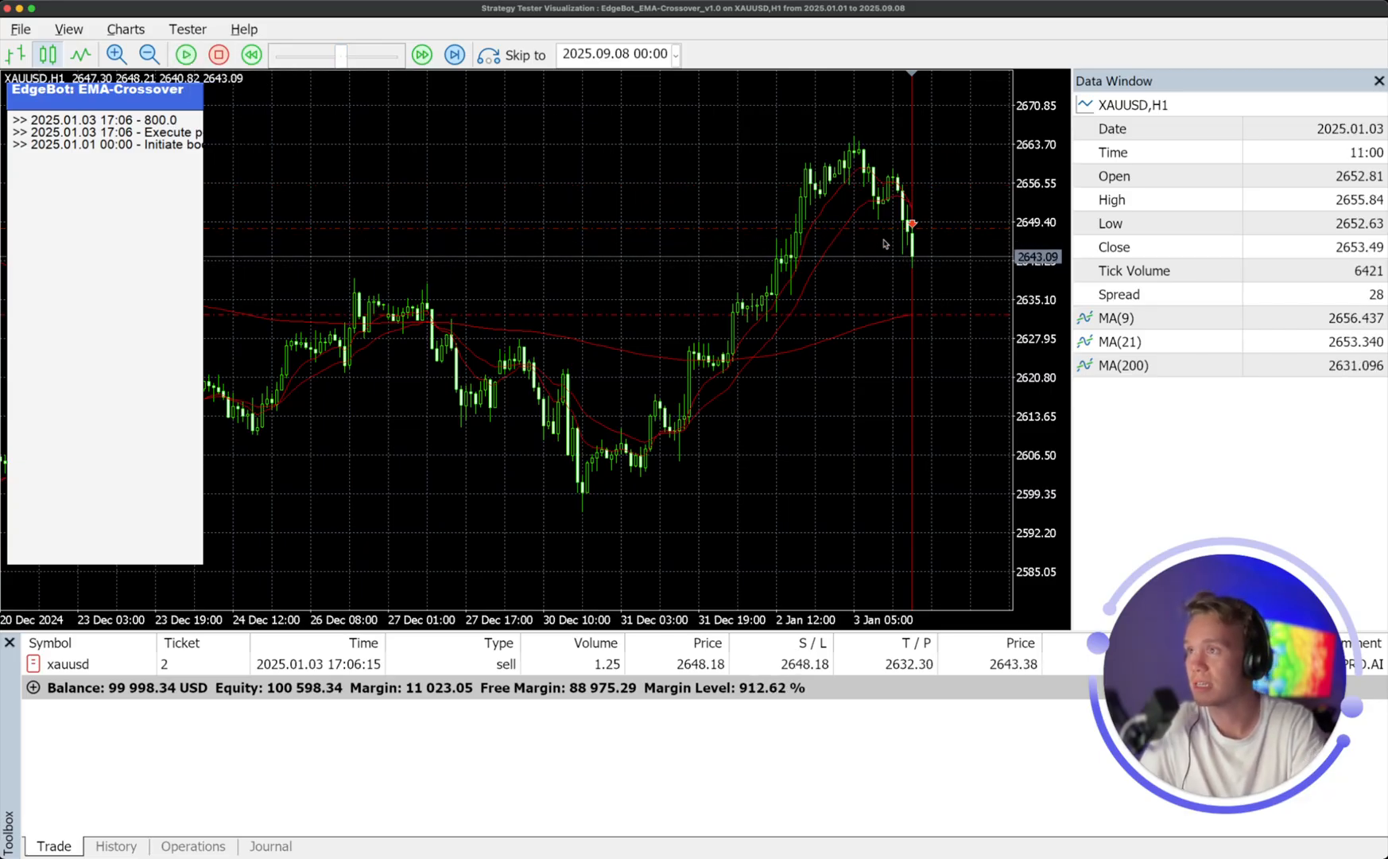
mouse_move(914, 270)
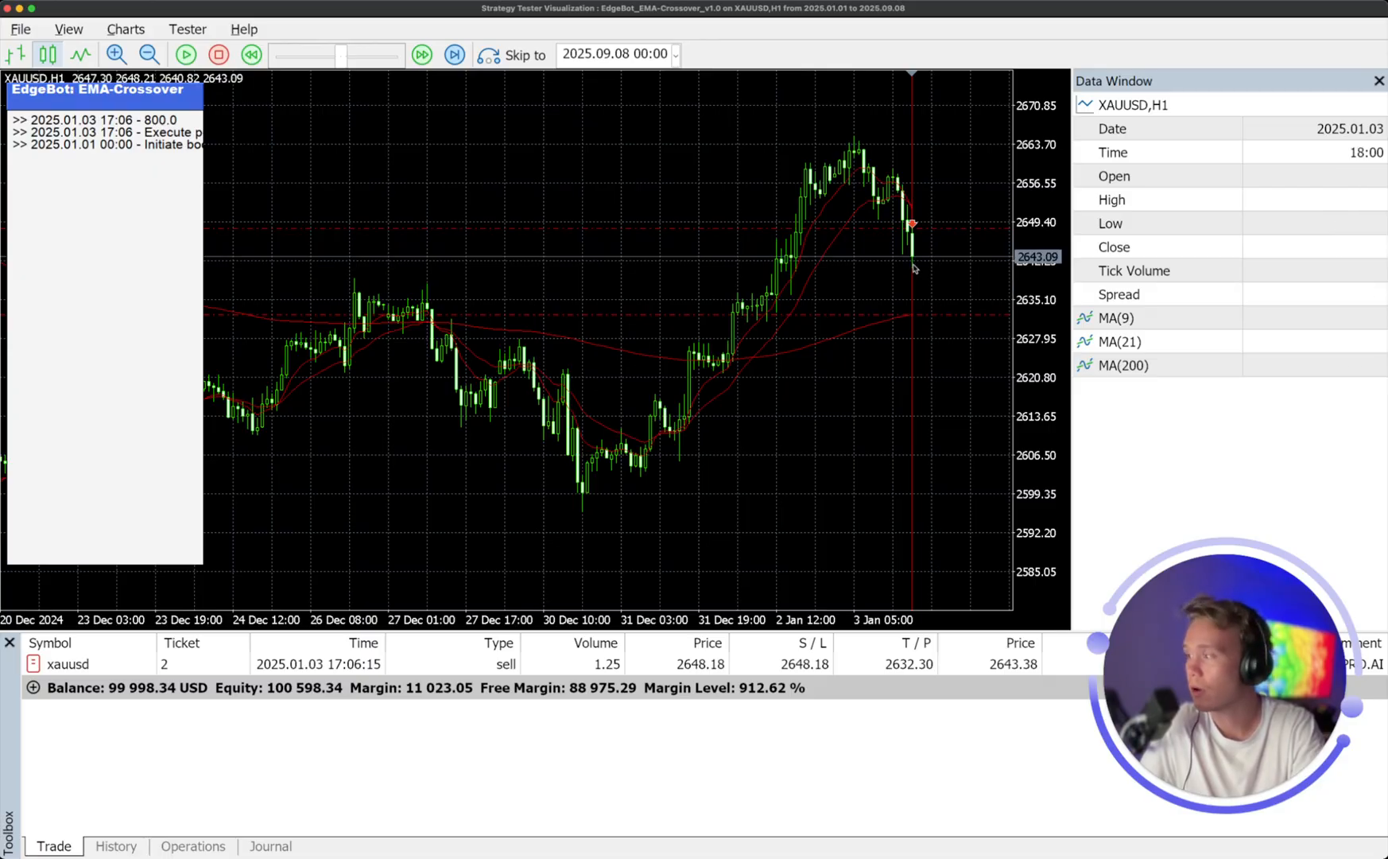
mouse_move(916, 259)
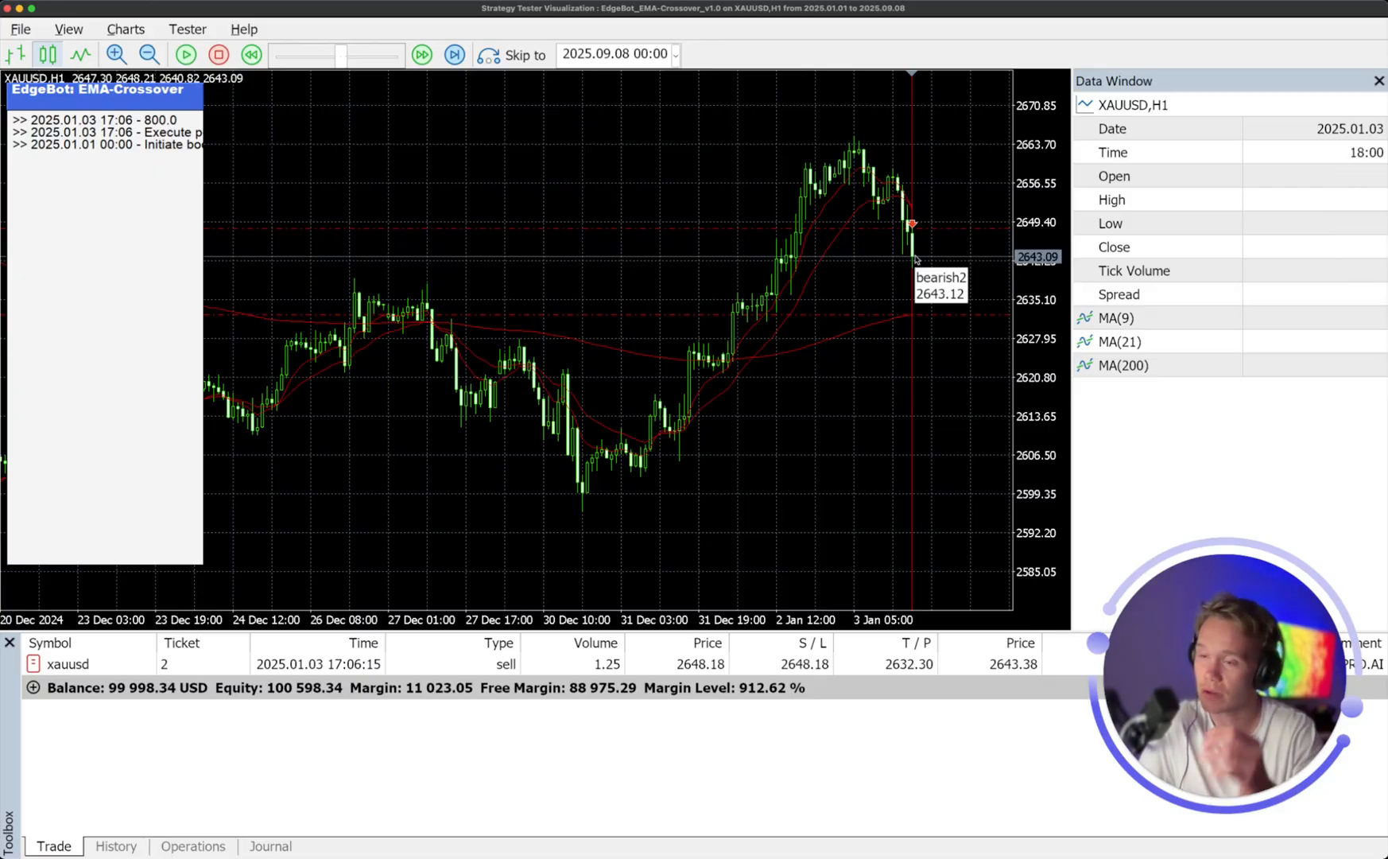
mouse_move(918, 261)
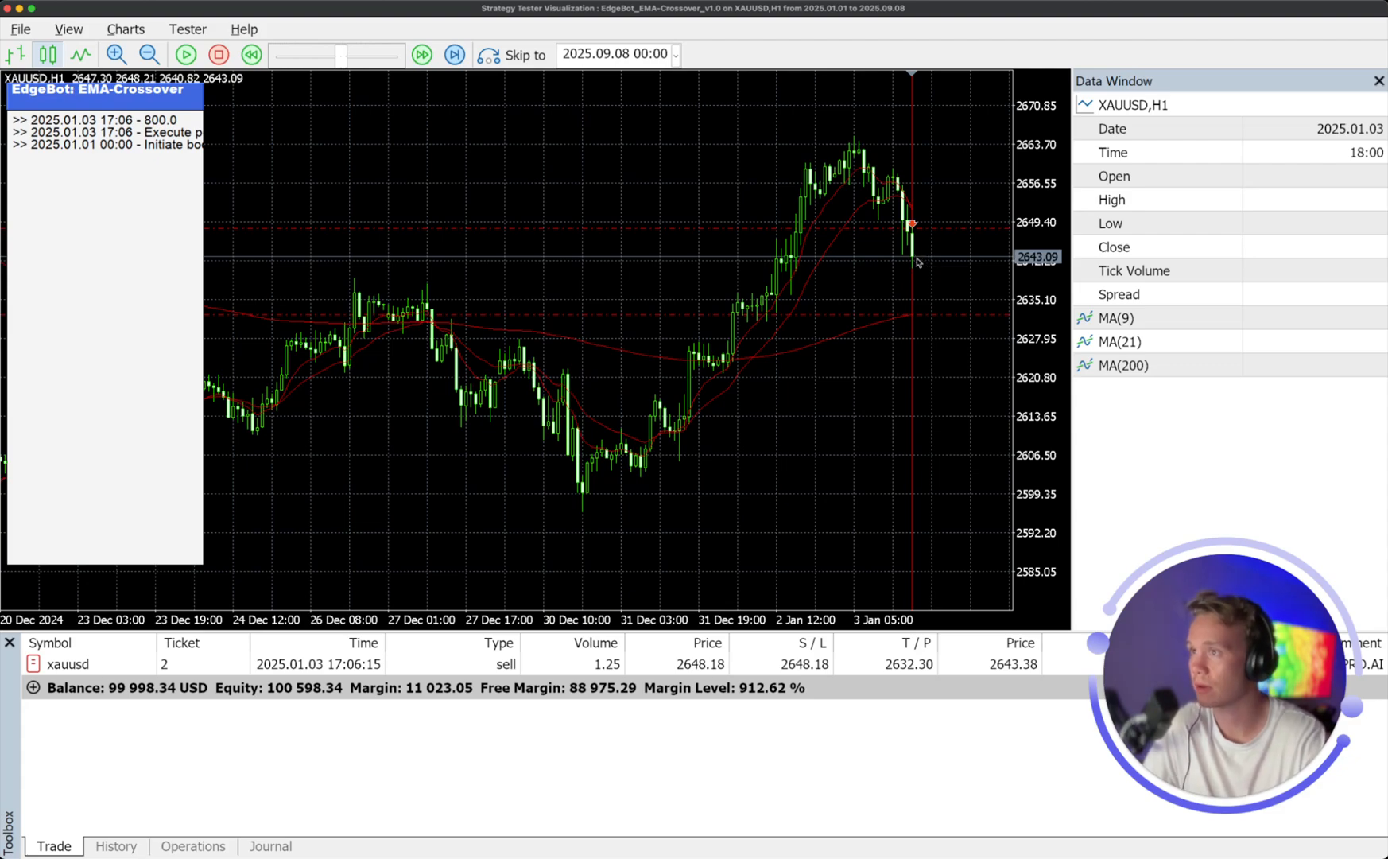
mouse_move(911, 265)
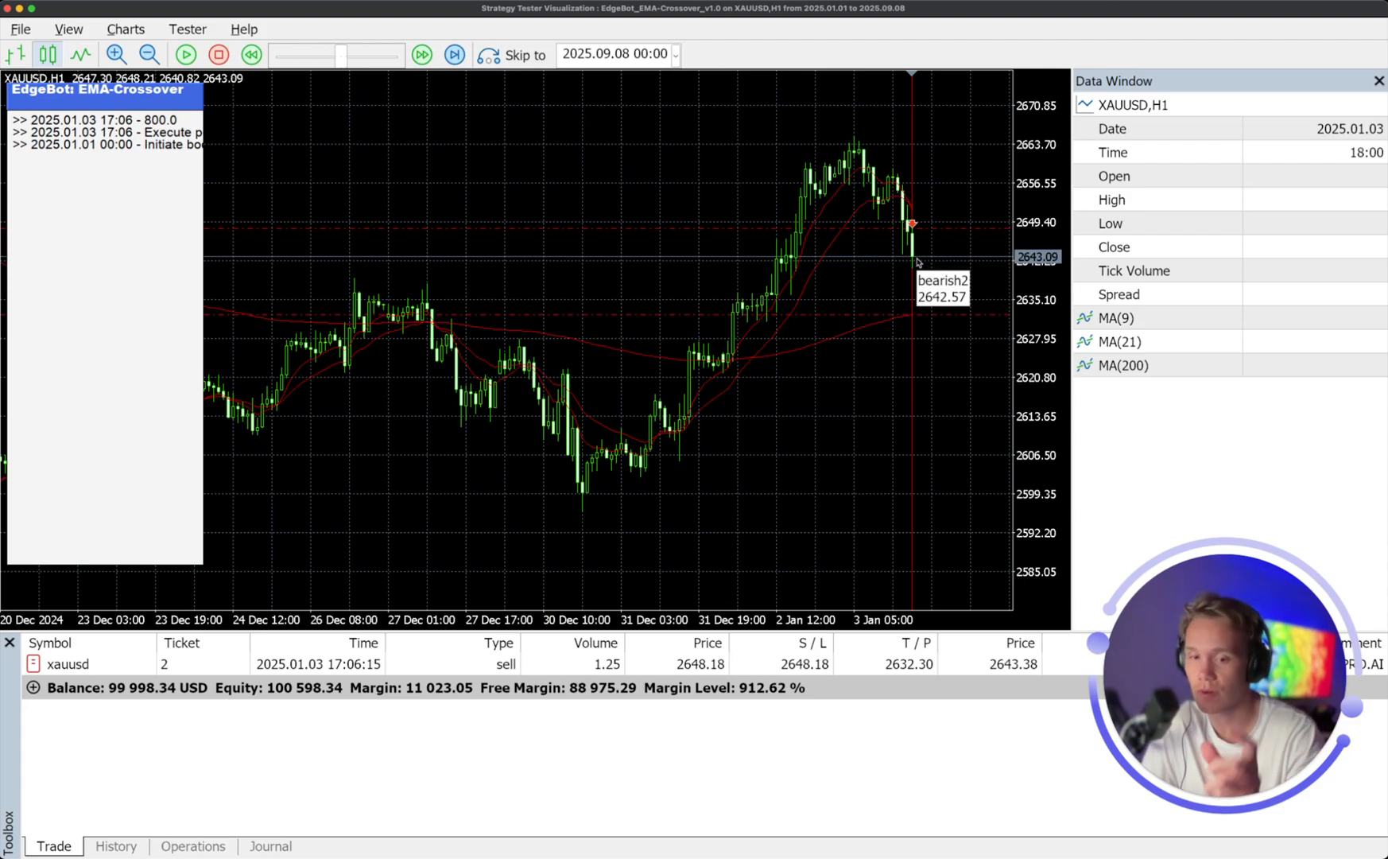
mouse_move(909, 252)
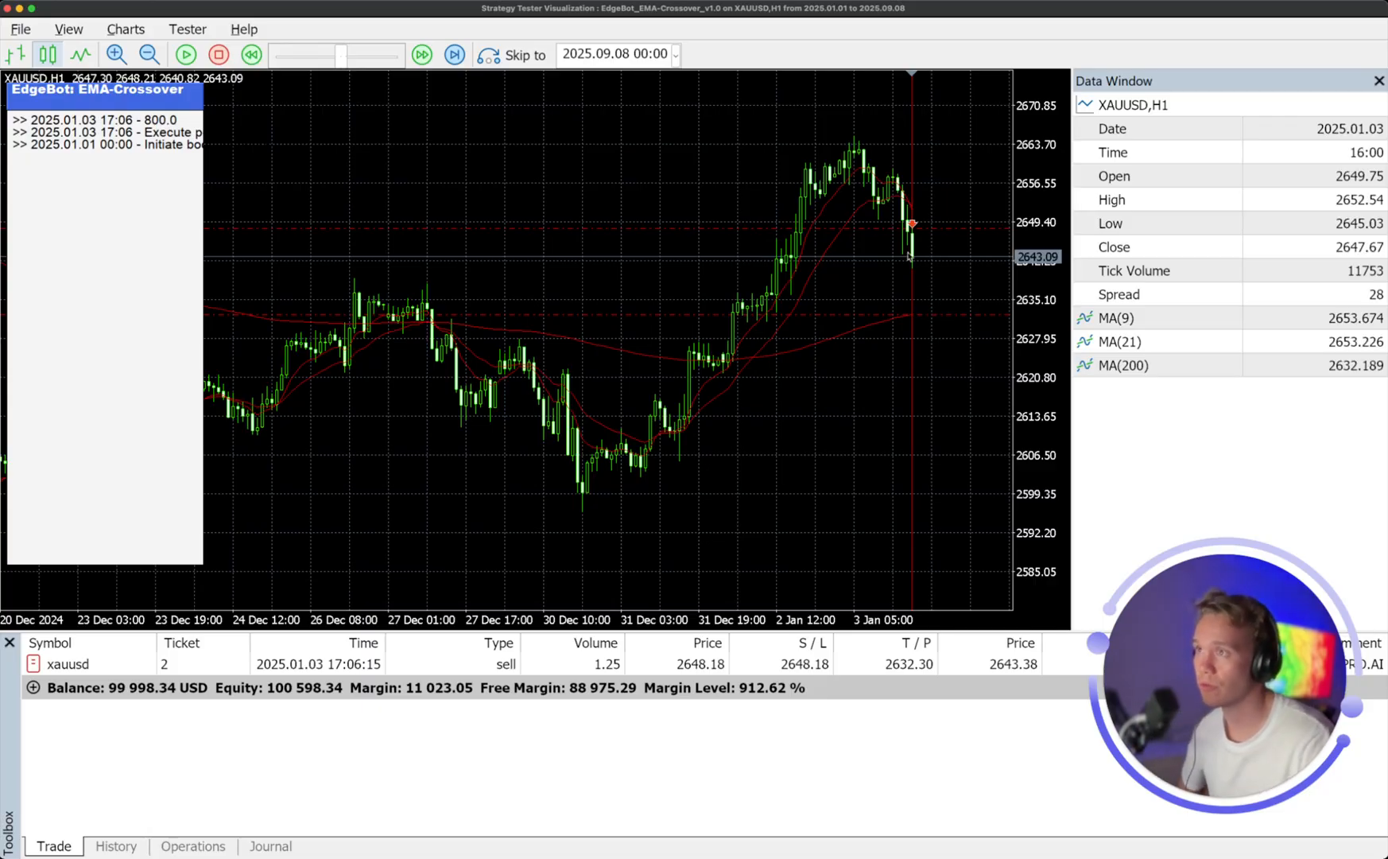
mouse_move(911, 259)
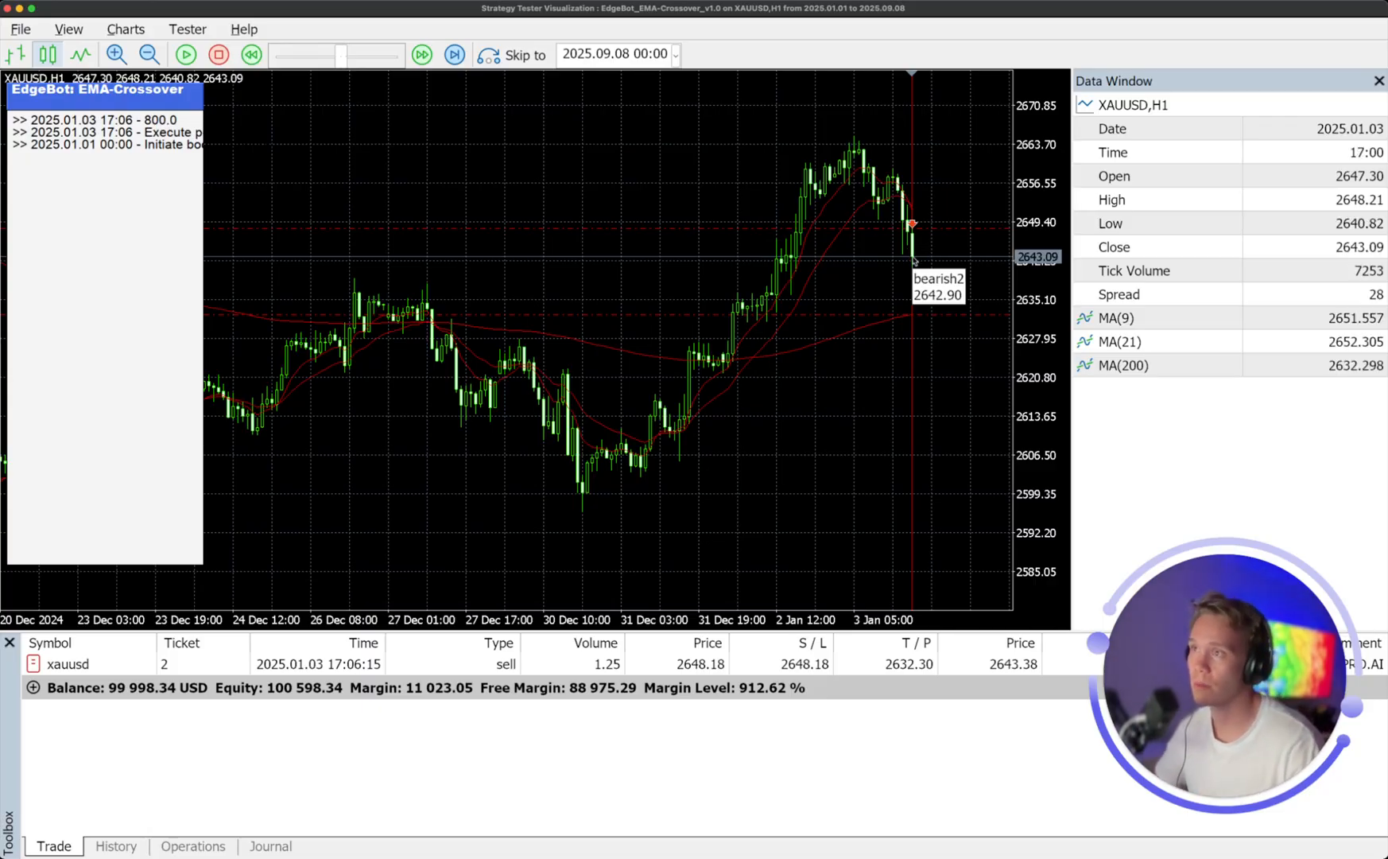
mouse_move(253, 285)
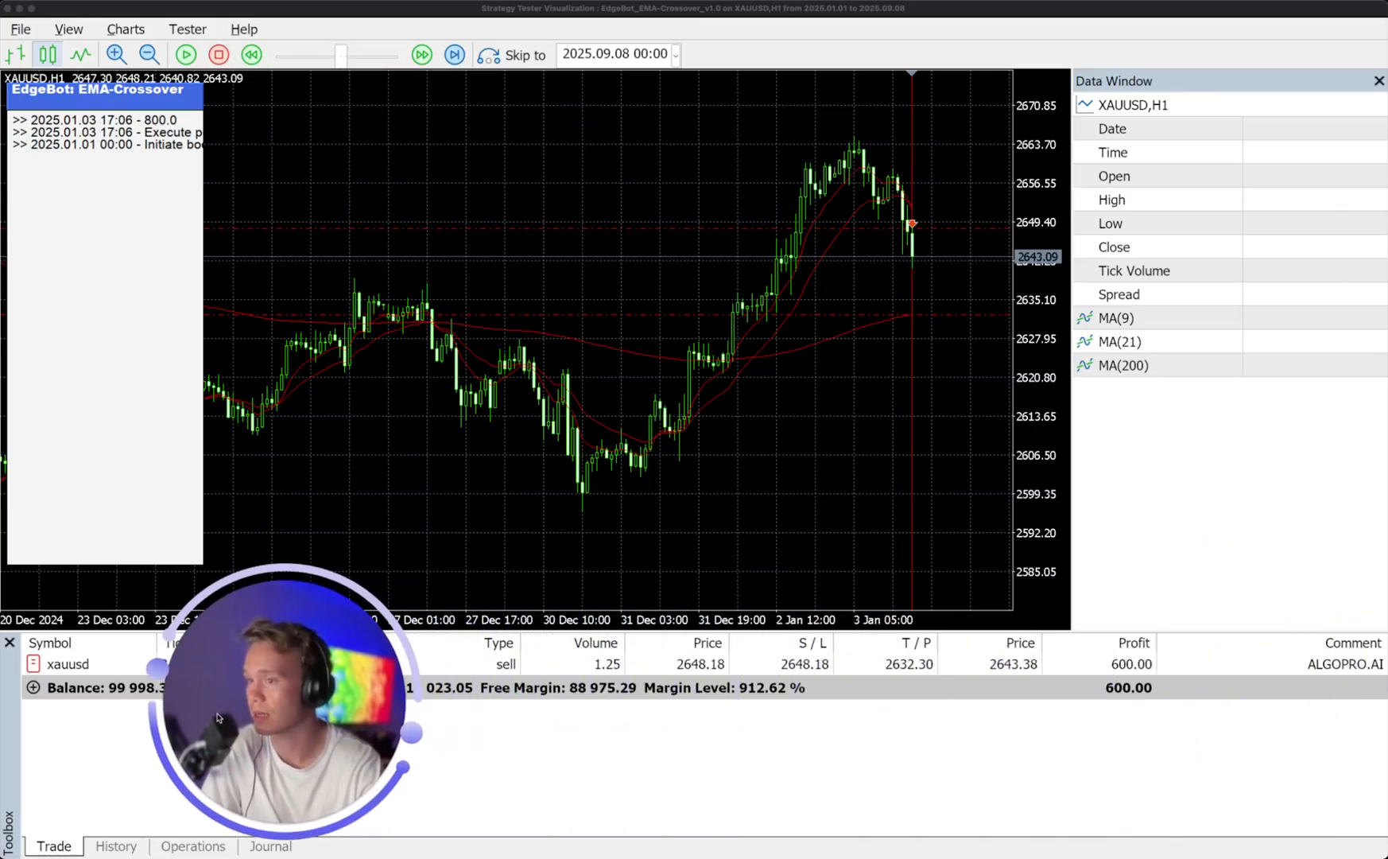
mouse_move(755, 252)
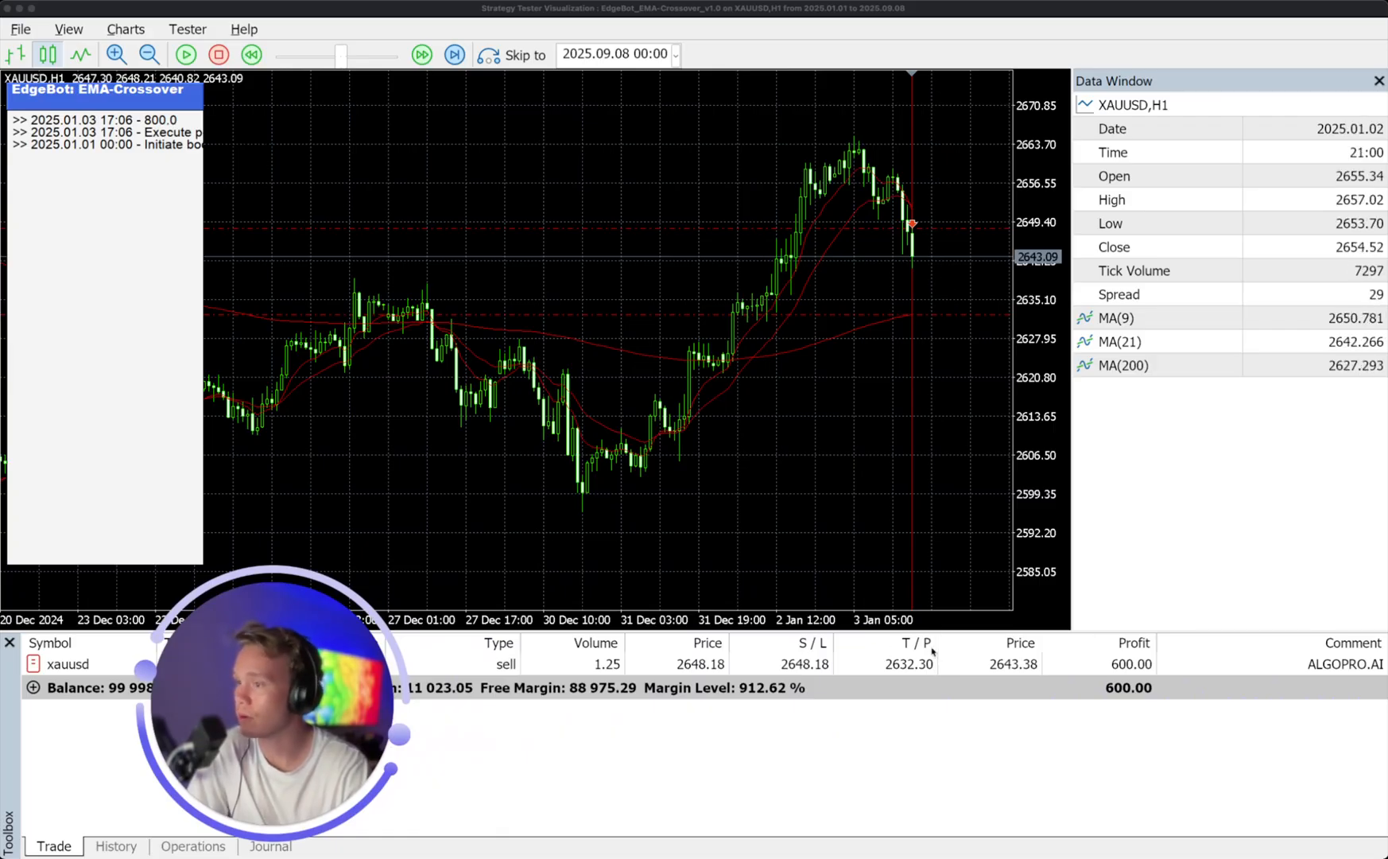
mouse_move(900, 653)
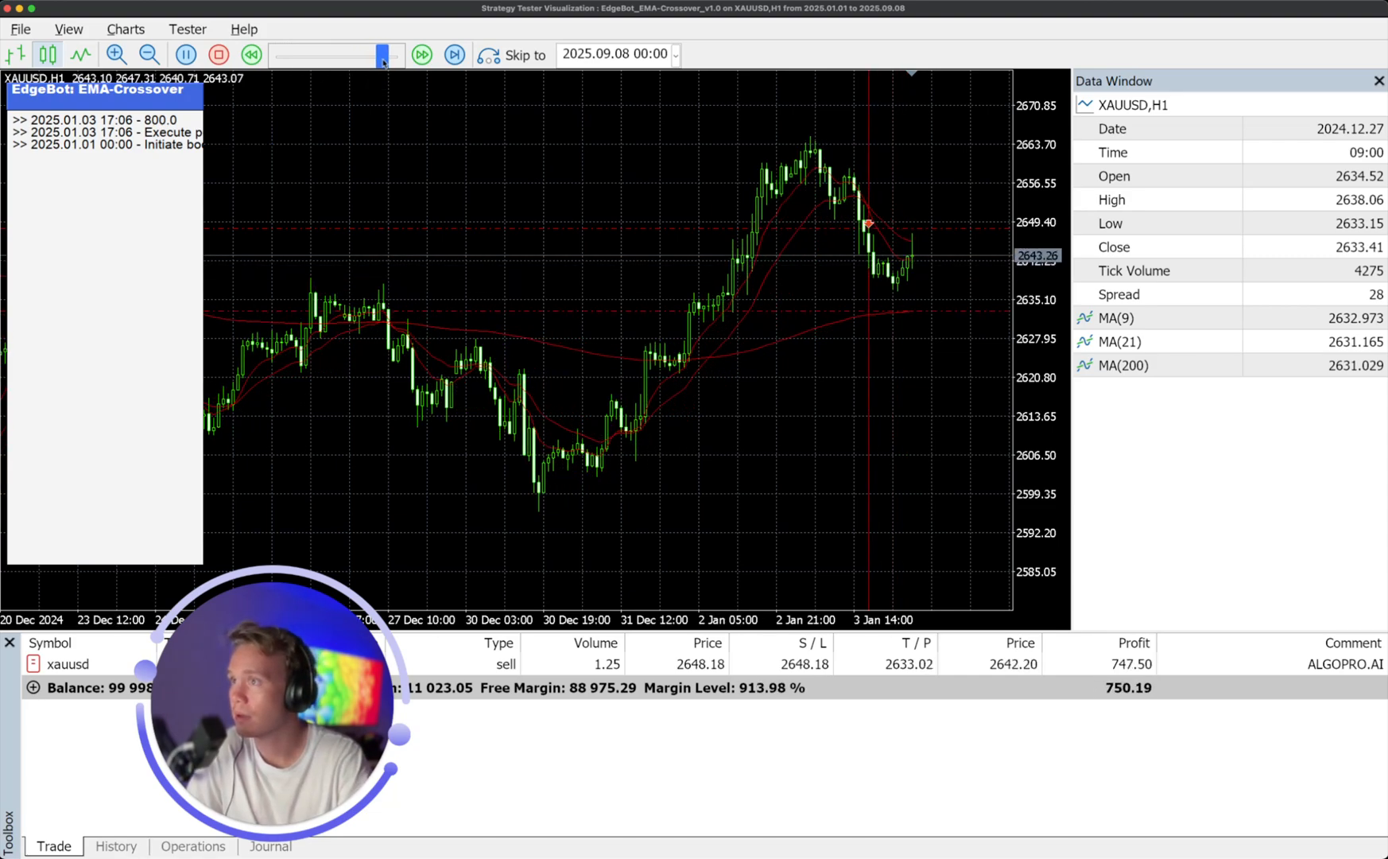
Run the tester at high speed until the sell closes and balance reads 101,870.63 USD.
click(422, 54)
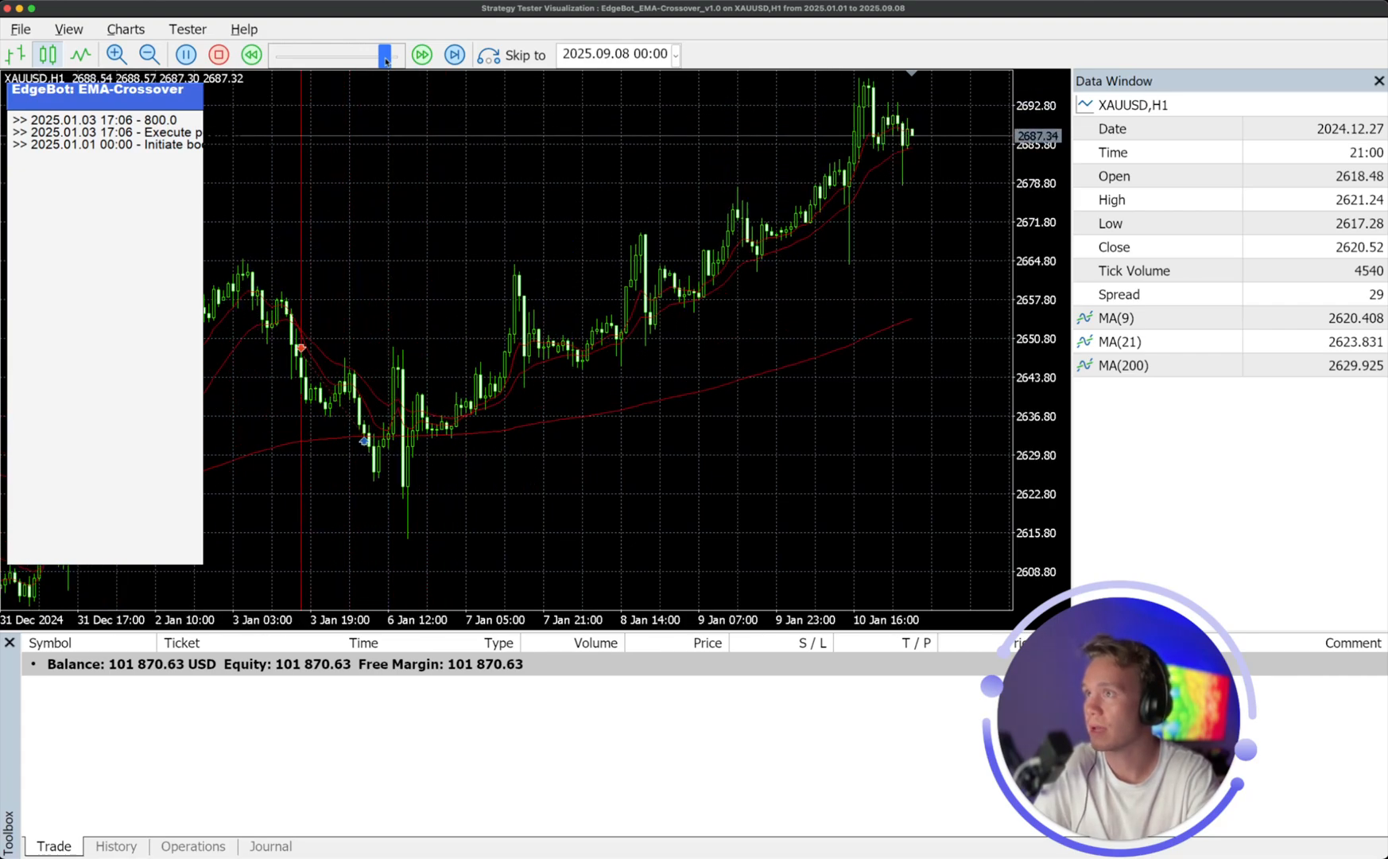
Keep the replay running through more trades until a 0.96-lot sell opens near 103,830 USD balance.
click(422, 55)
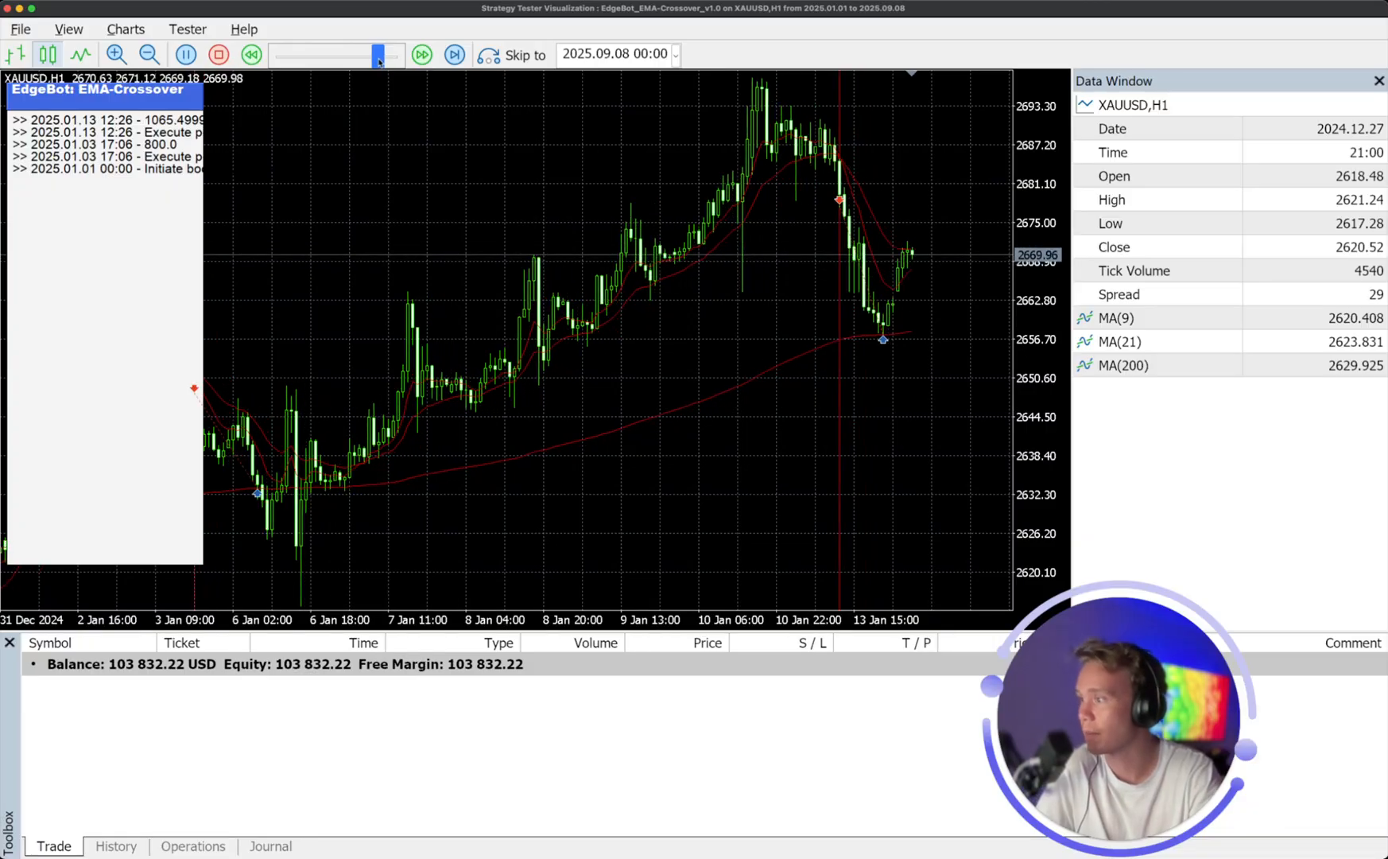
scroll(left, 3)
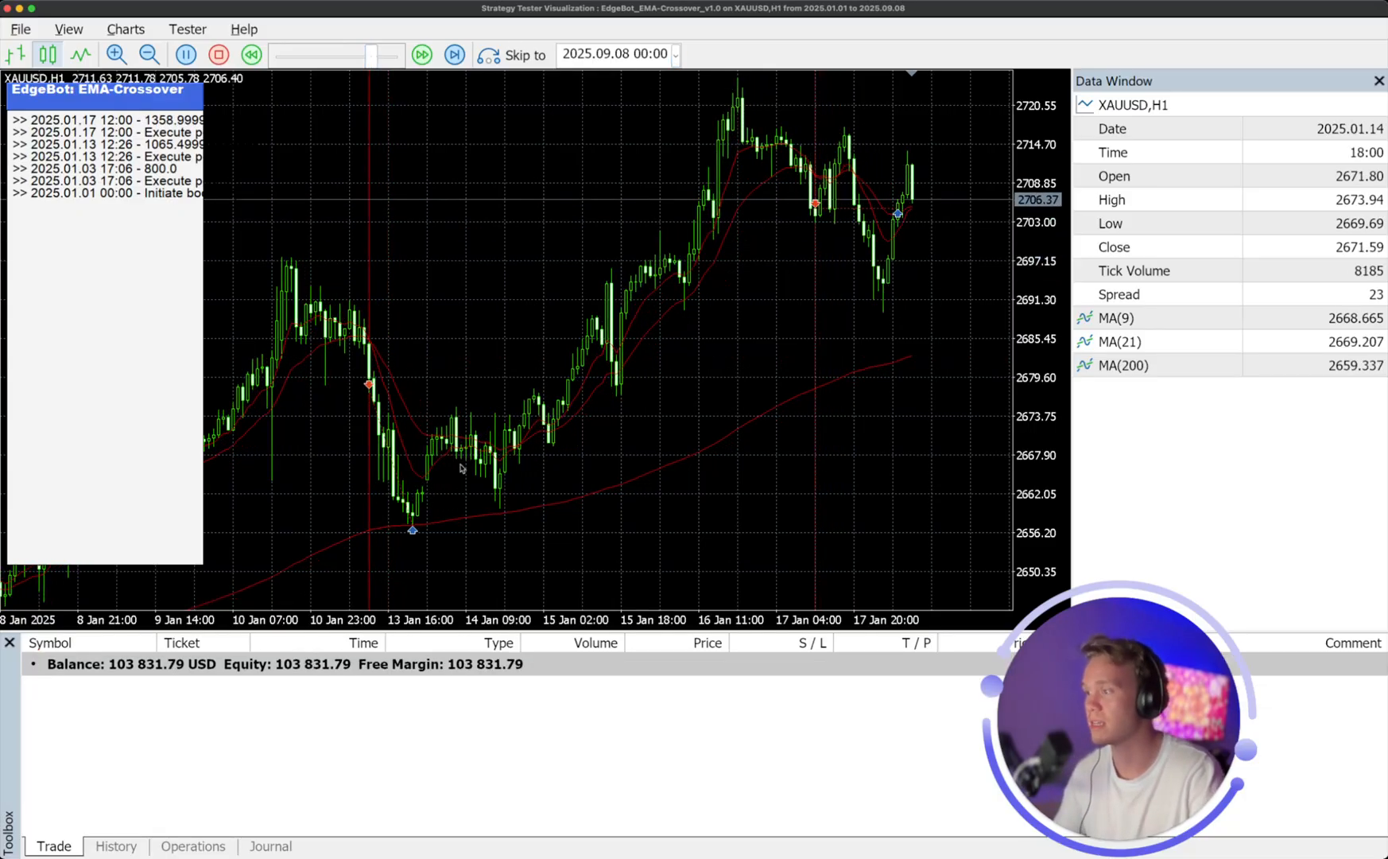
click(422, 56)
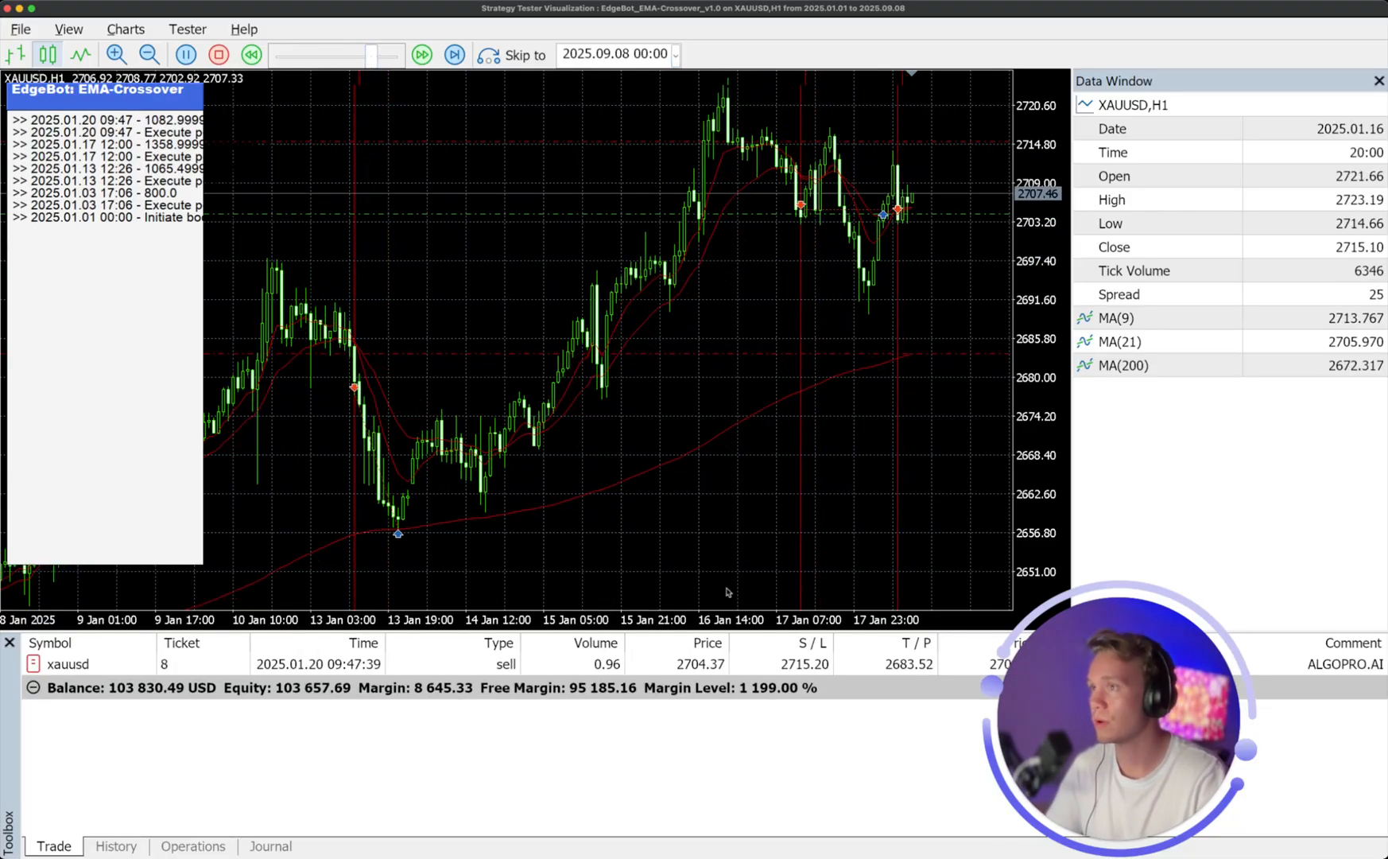